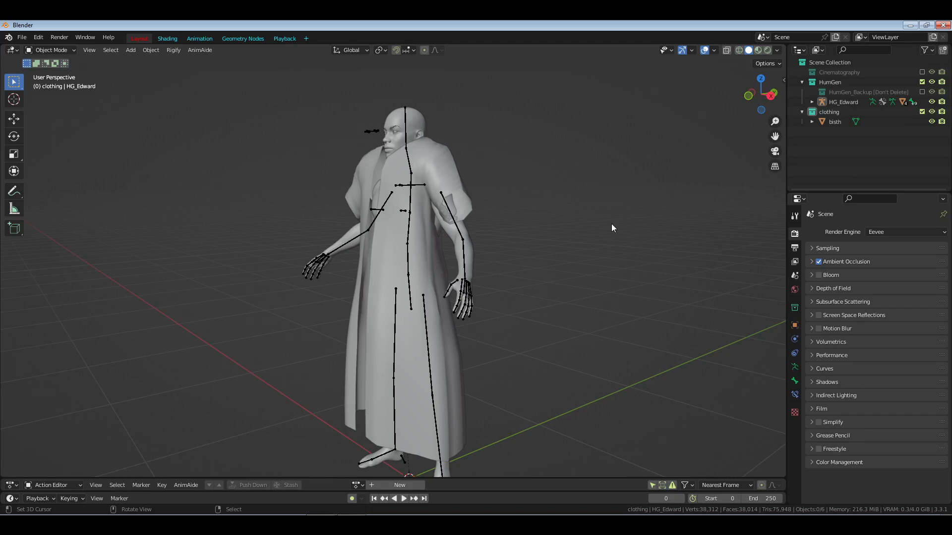
Step: Select the robe 'bisth' and clear its location with Alt+G
click(834, 121)
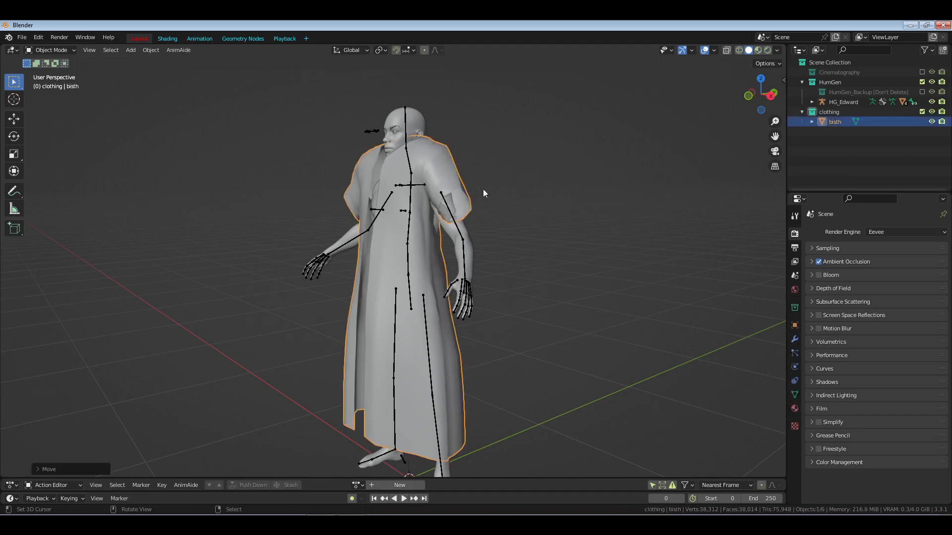
key(alt+g)
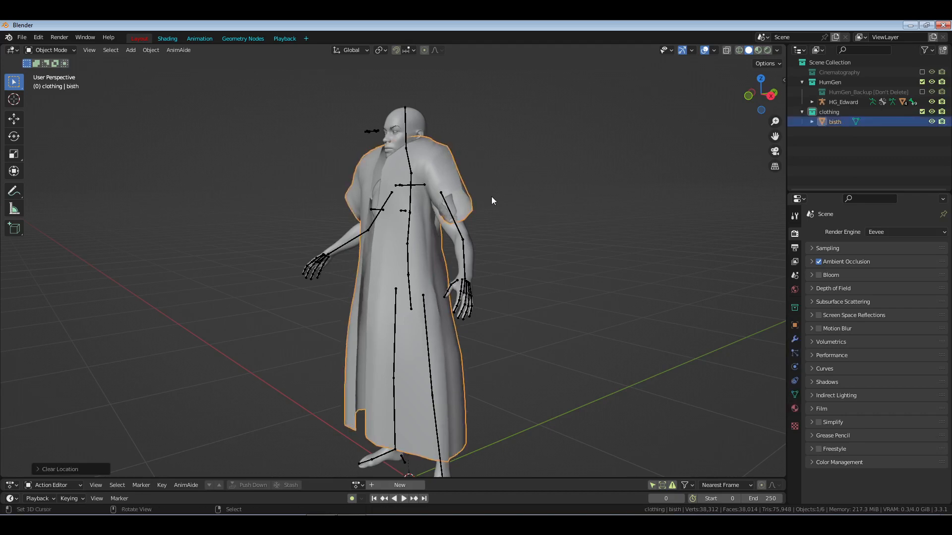
mouse_move(634, 220)
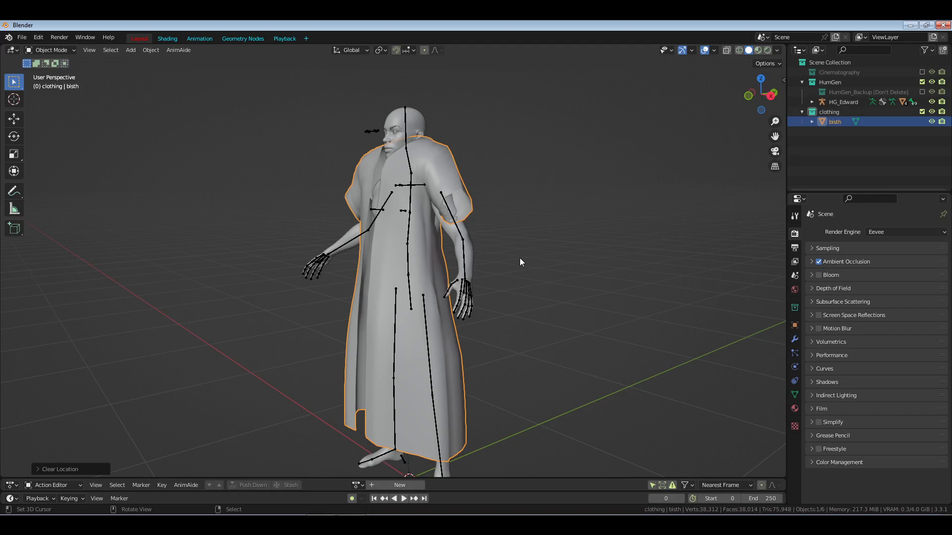
mouse_move(772, 186)
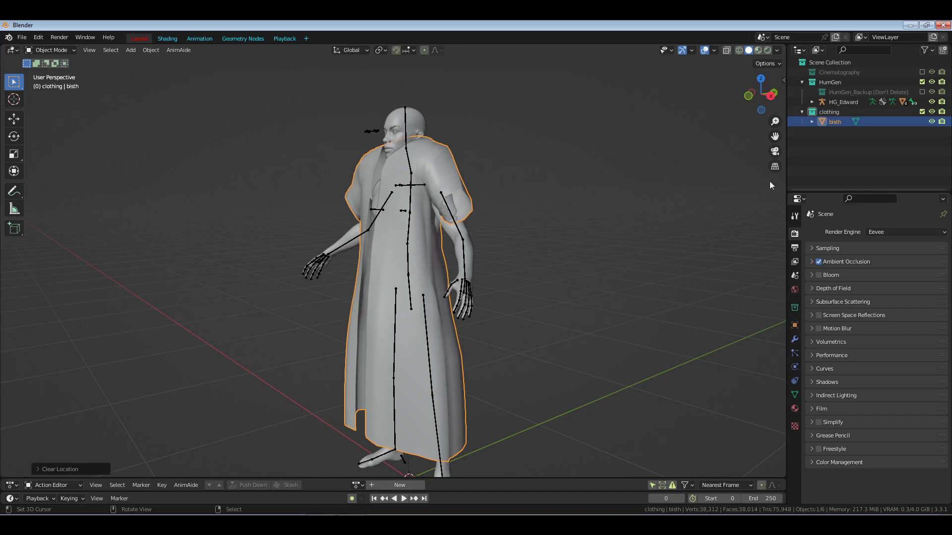
mouse_move(466, 207)
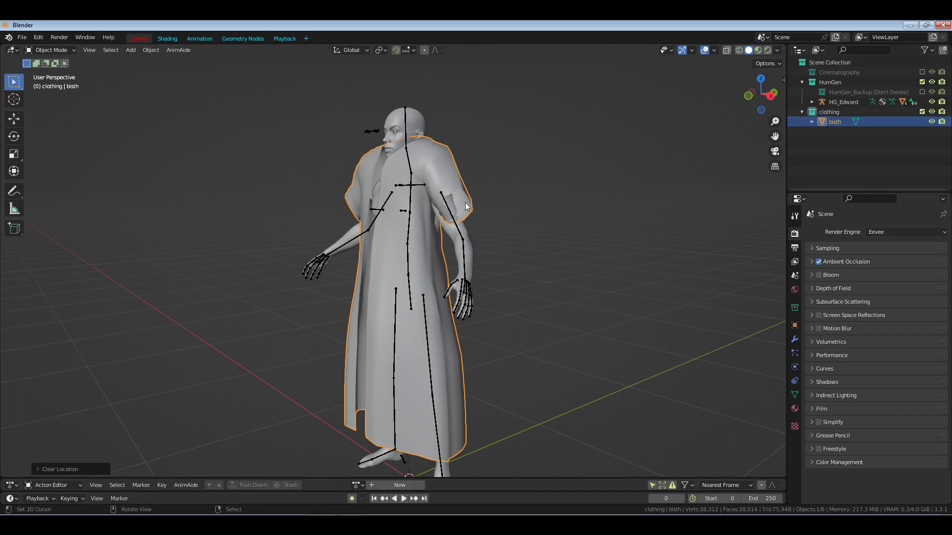
mouse_move(477, 208)
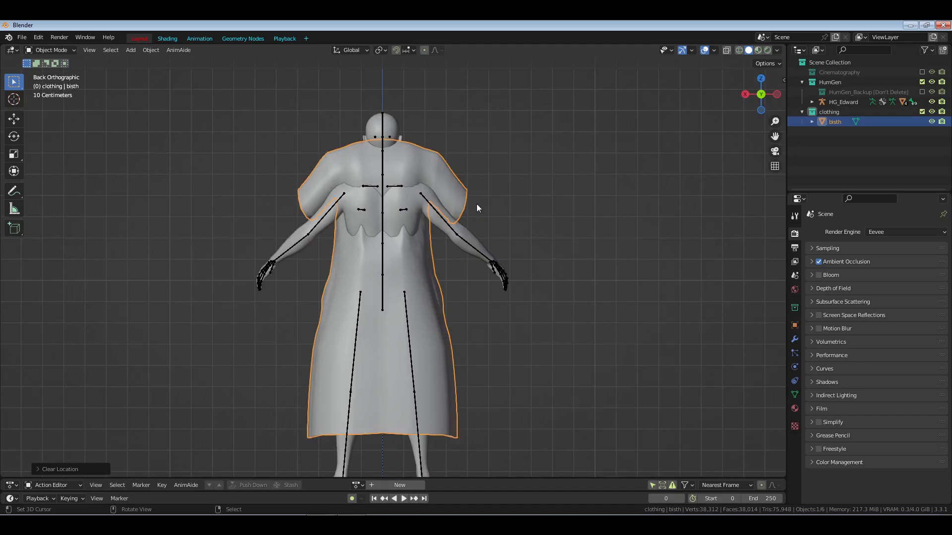
drag(477, 206, 339, 243)
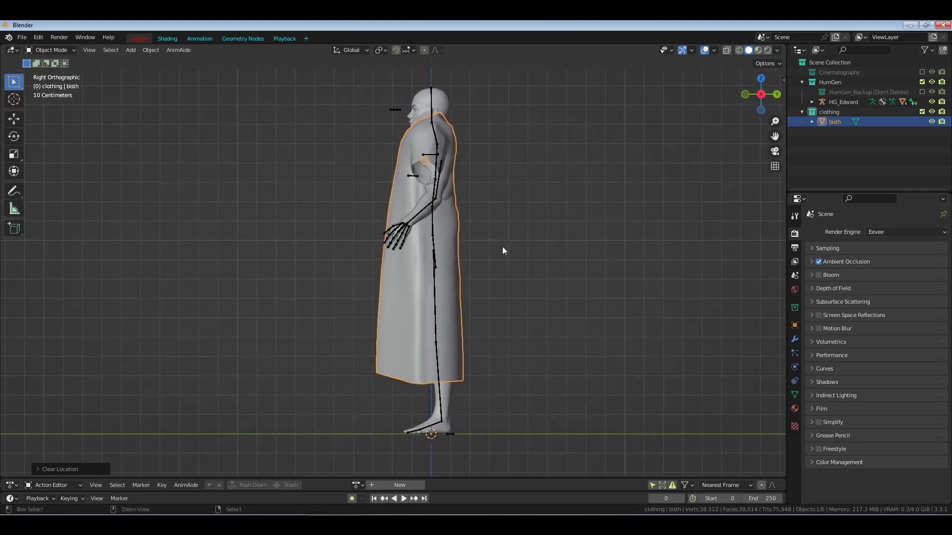
mouse_move(410, 342)
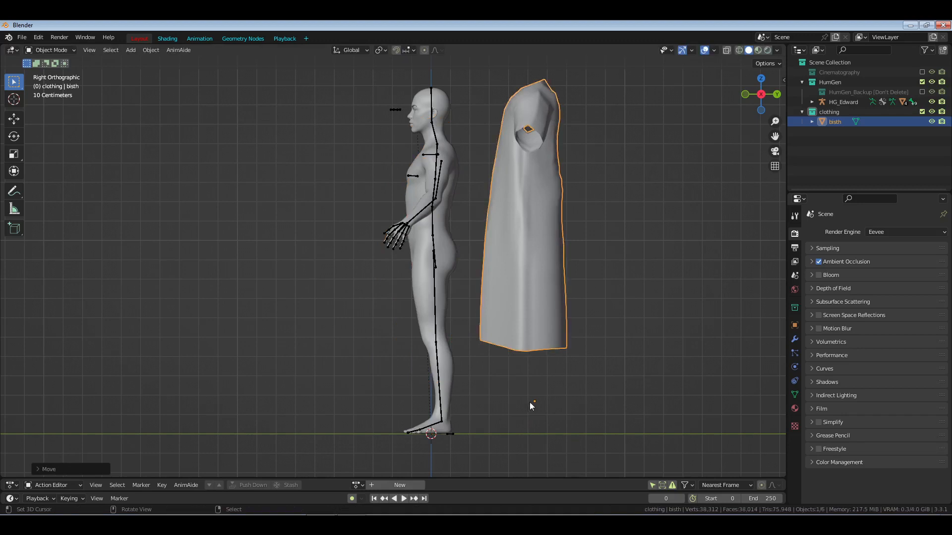
mouse_move(571, 411)
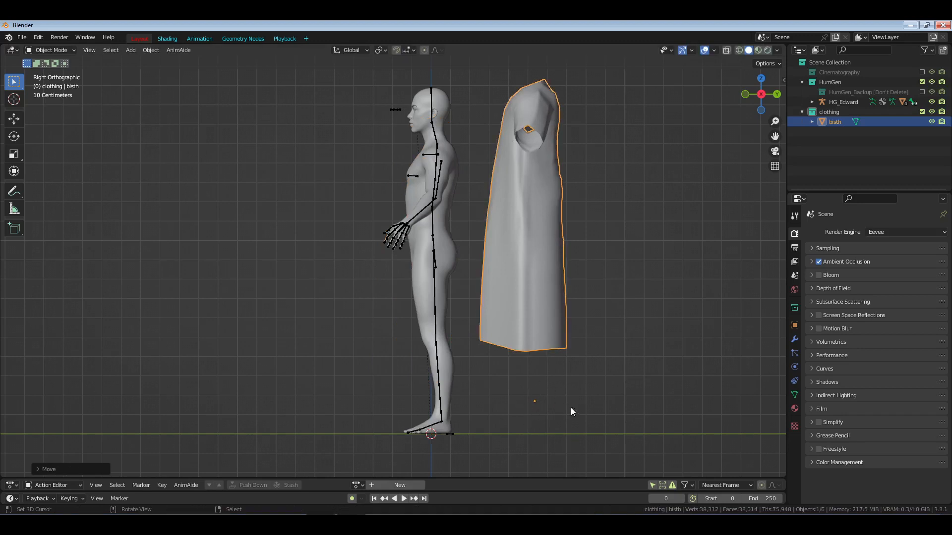
key(alt+g)
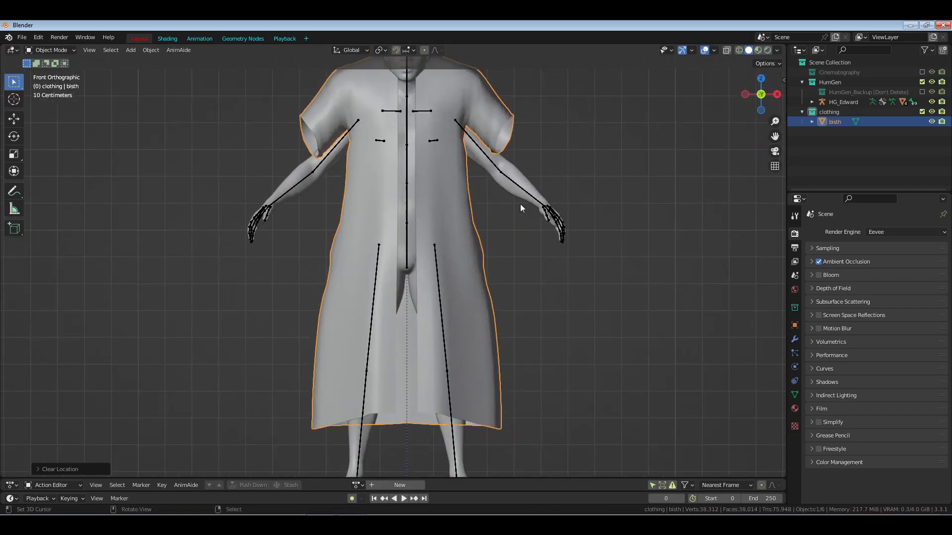
Step: Raise the robe along Z with the Move tool and apply the location so it reads zero
click(13, 118)
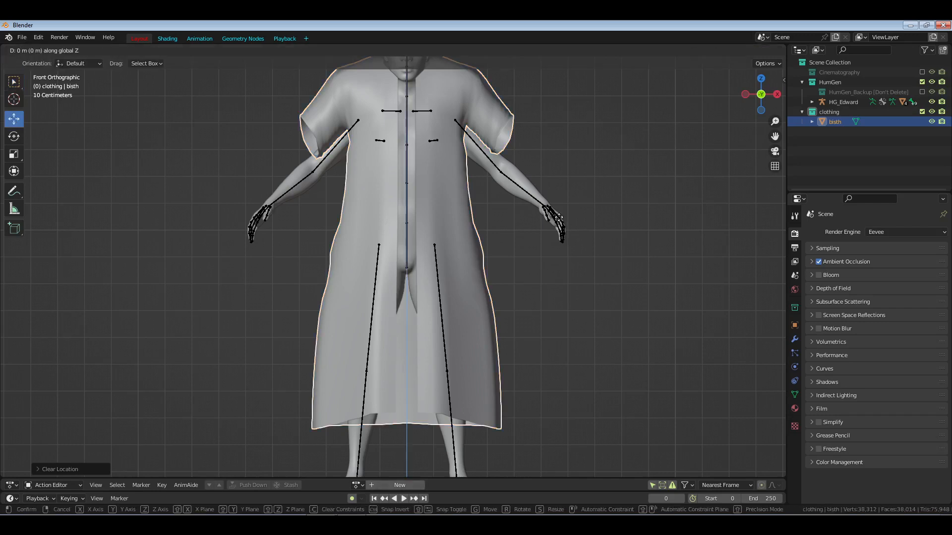
click(351, 50)
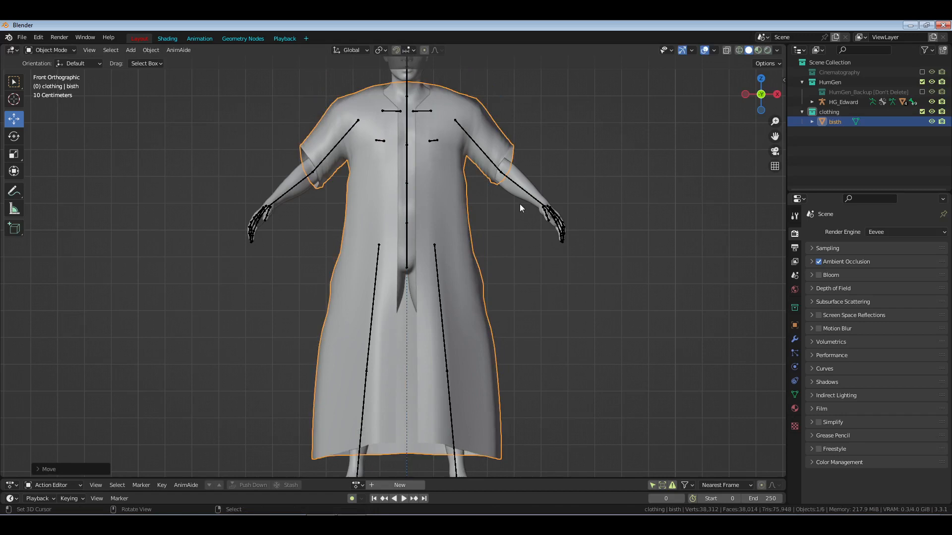
mouse_move(721, 347)
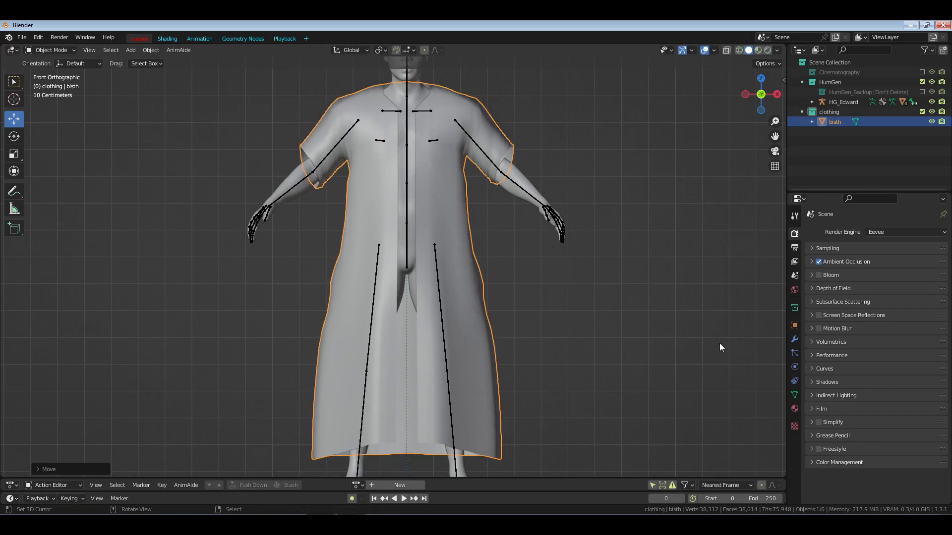
click(794, 326)
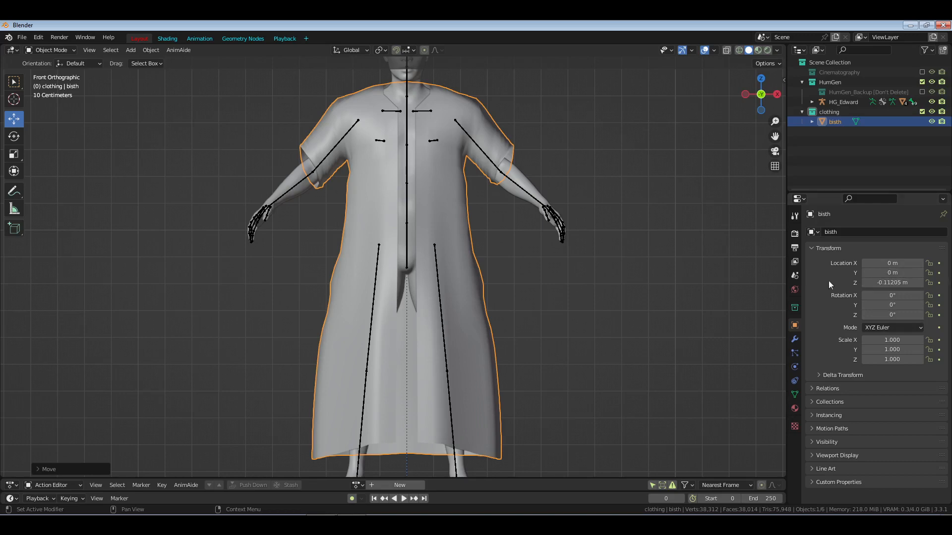
mouse_move(605, 261)
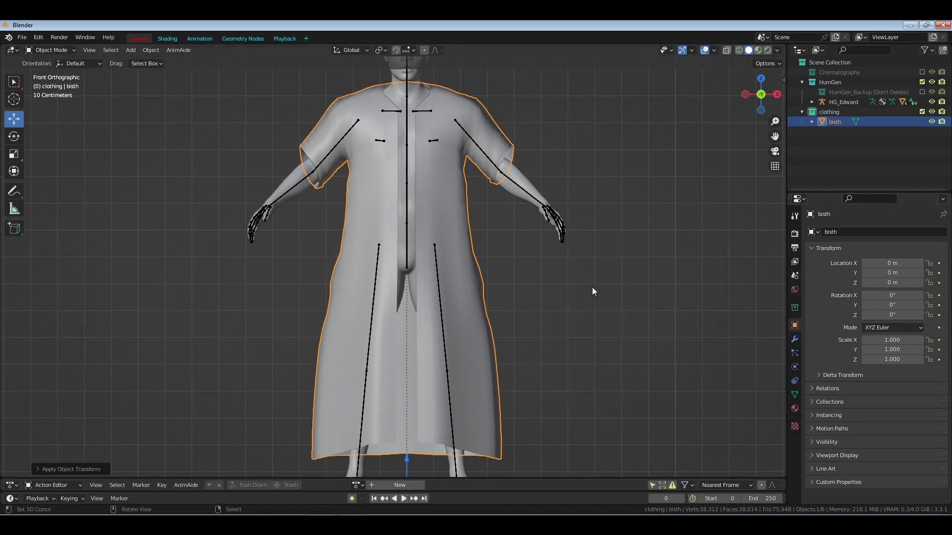
mouse_move(615, 262)
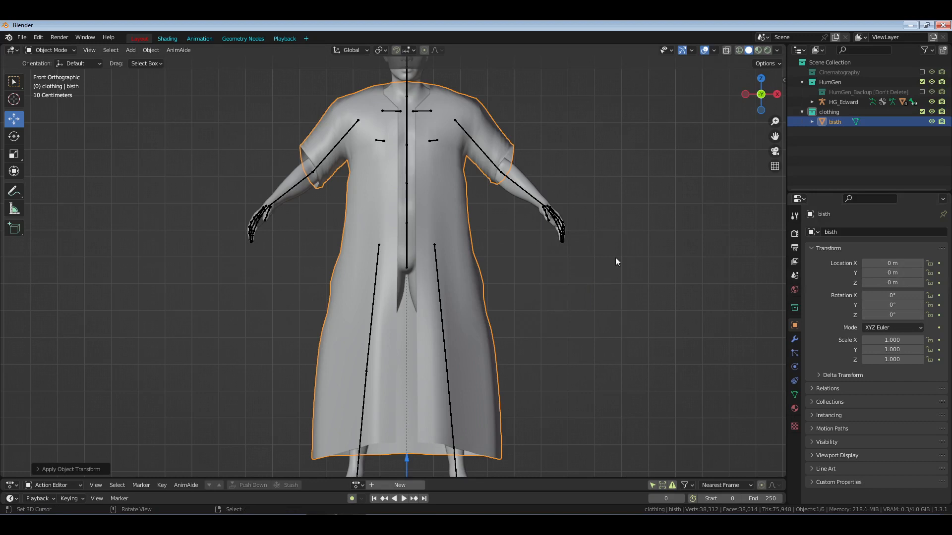
click(49, 50)
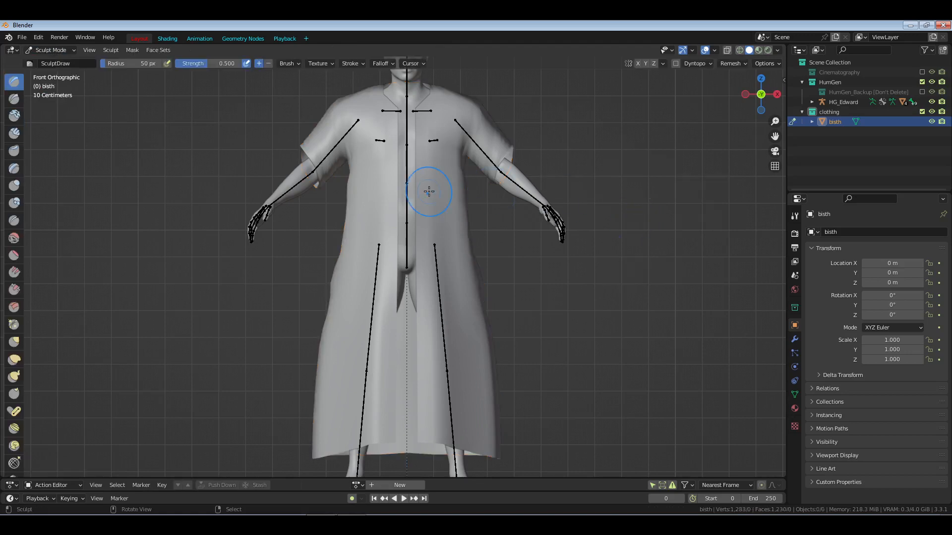
mouse_move(14, 359)
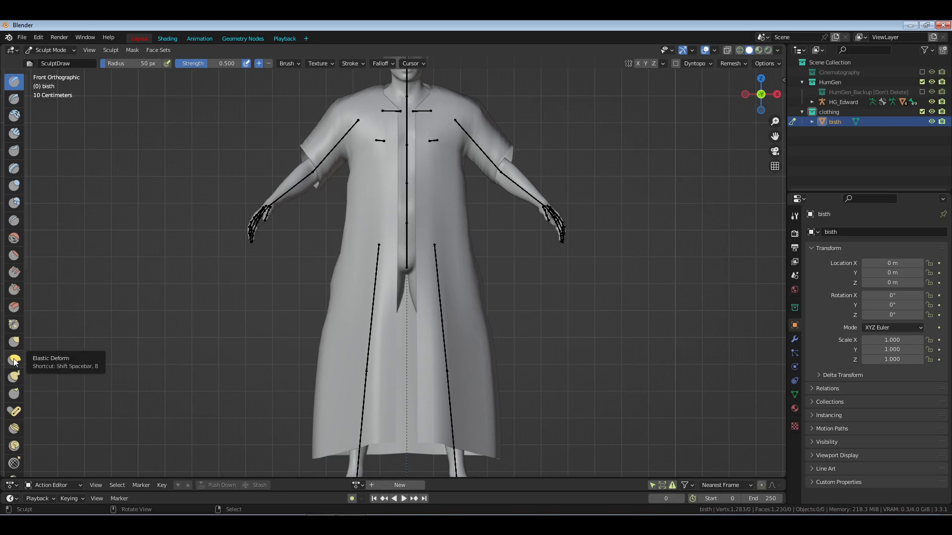
mouse_move(14, 342)
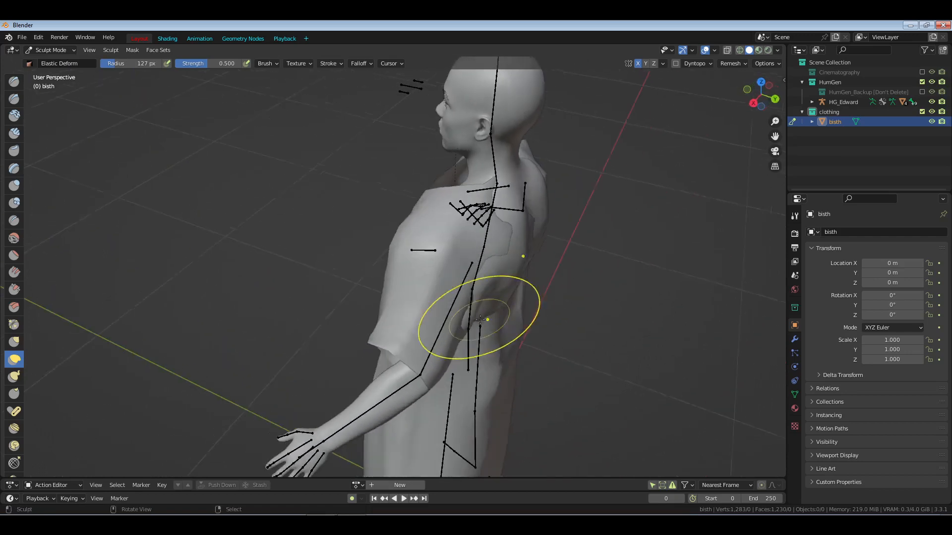
Step: Elastic Deform the robe's back, front waist and hem closer to the body
drag(486, 319, 532, 180)
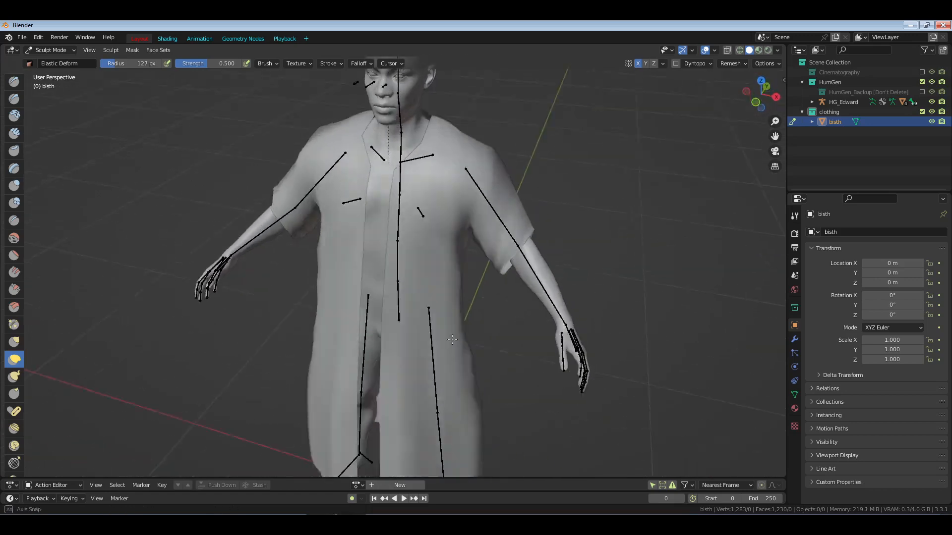
drag(452, 339, 401, 145)
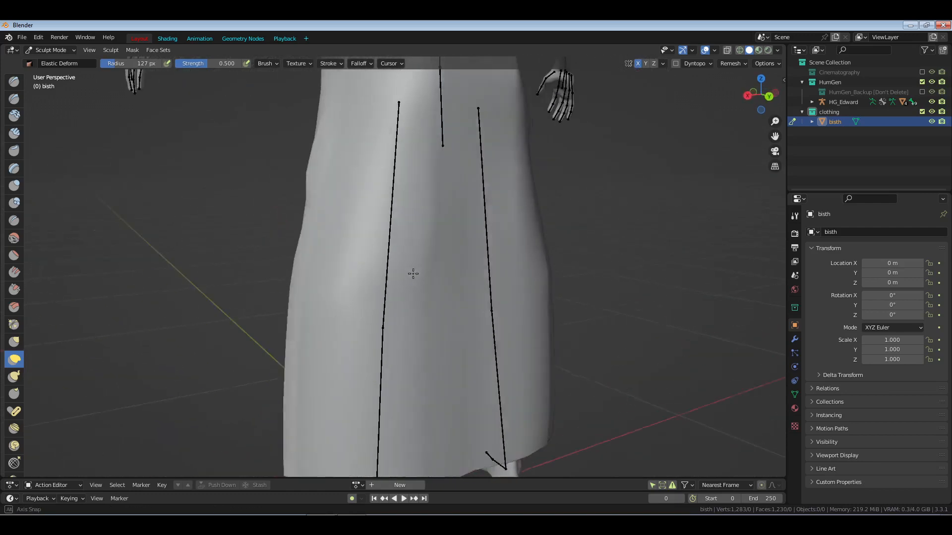
drag(413, 274, 581, 272)
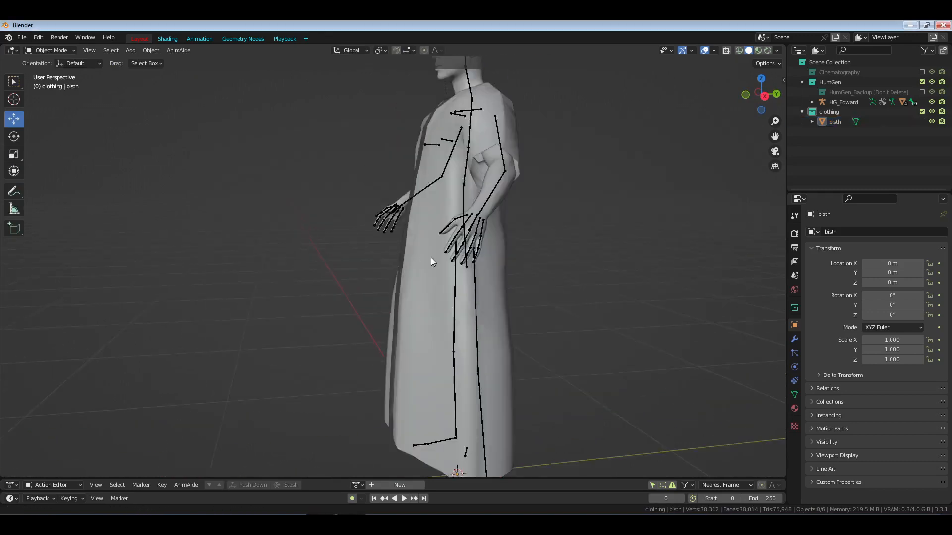
Step: Apply all transforms to the robe from the front view
drag(431, 261, 552, 323)
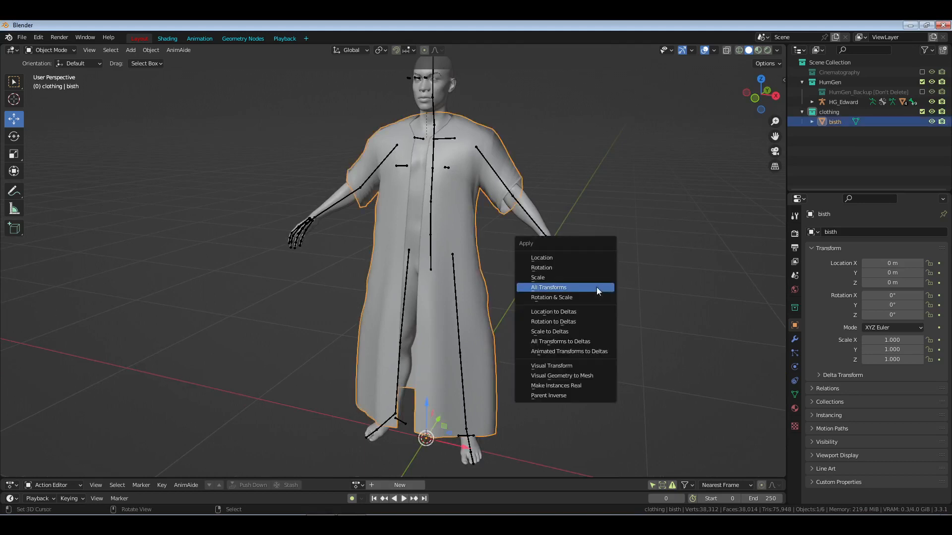
click(548, 287)
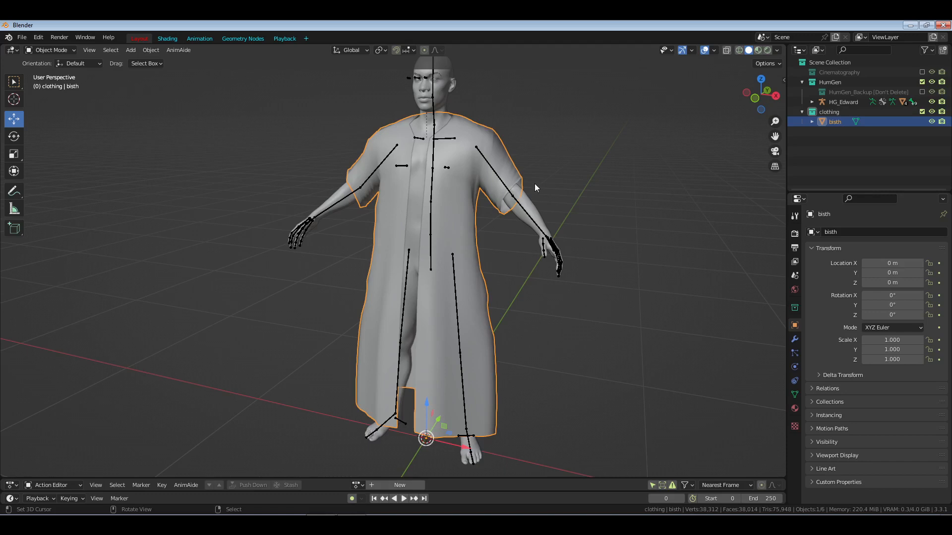
mouse_move(426, 210)
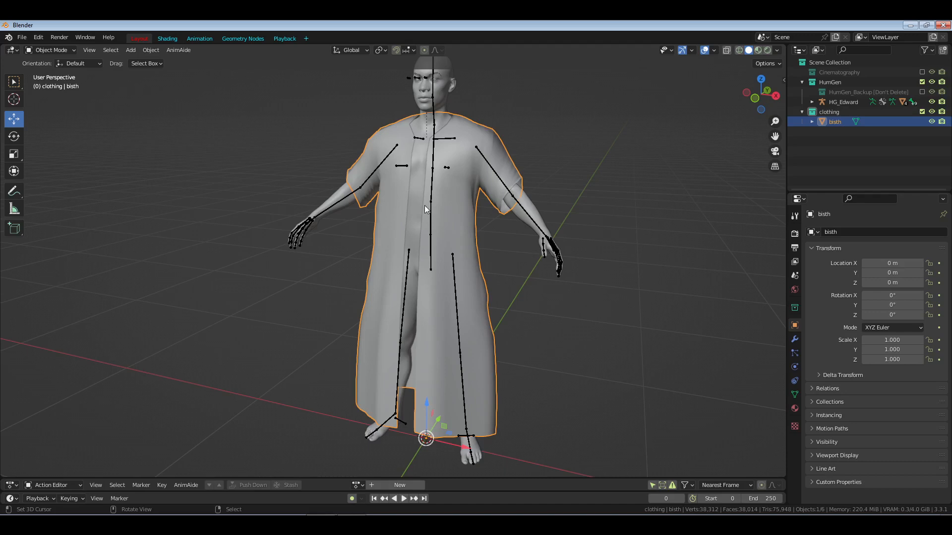
mouse_move(512, 225)
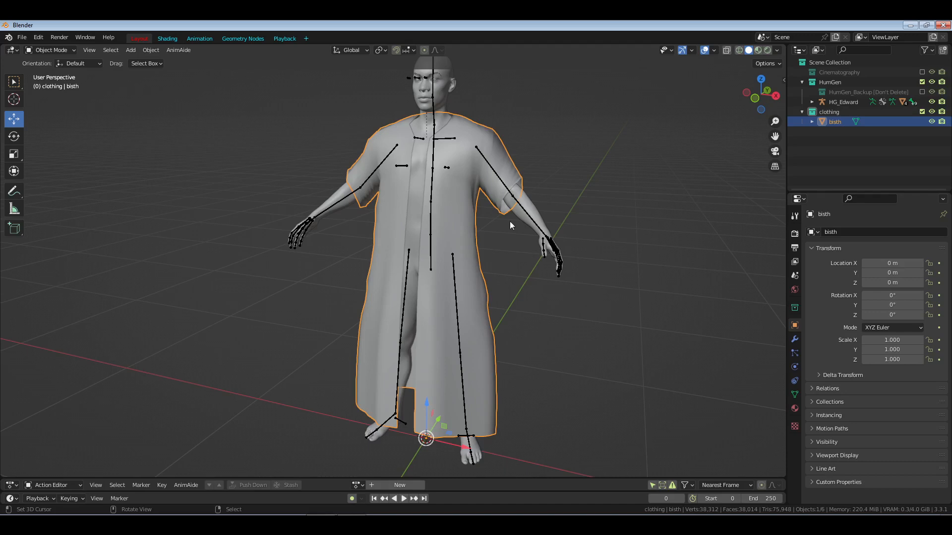
mouse_move(526, 218)
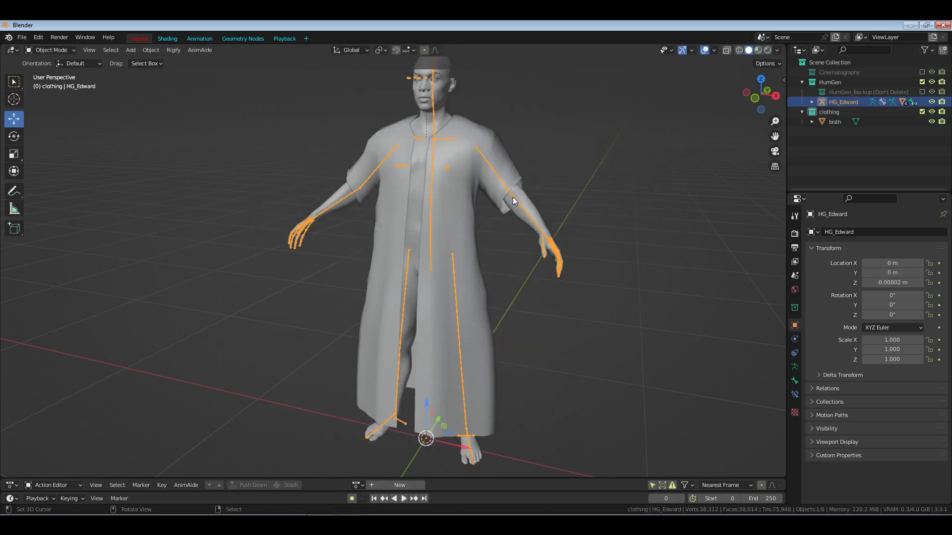
click(834, 121)
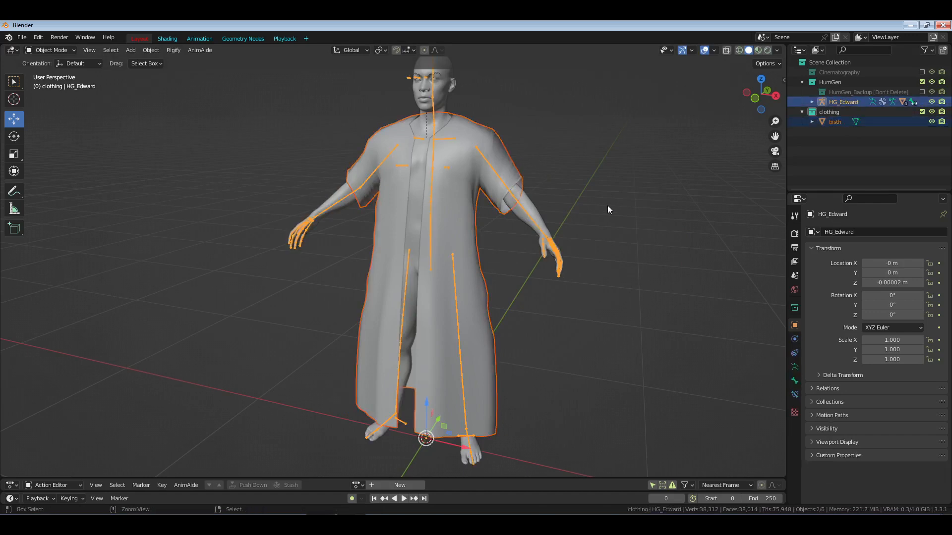
key(ctrl+p)
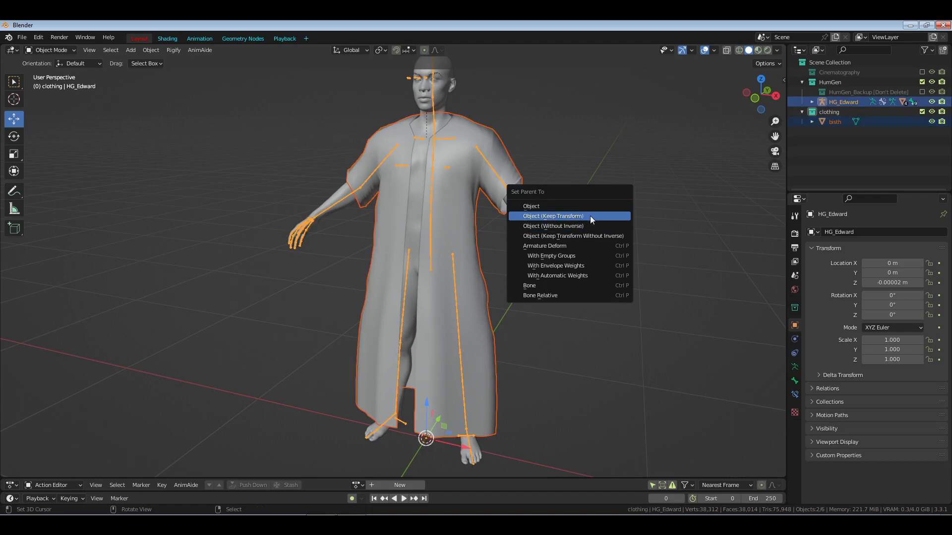
click(552, 216)
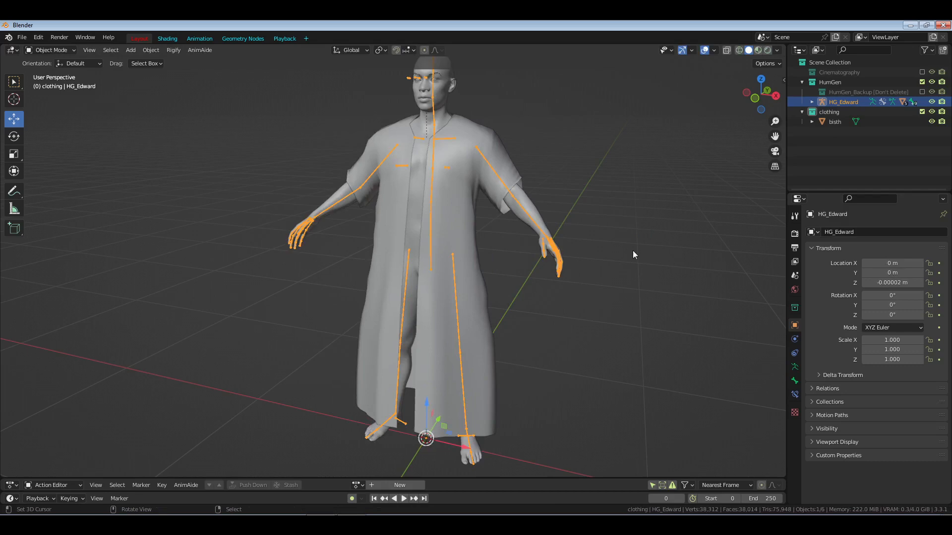
click(834, 121)
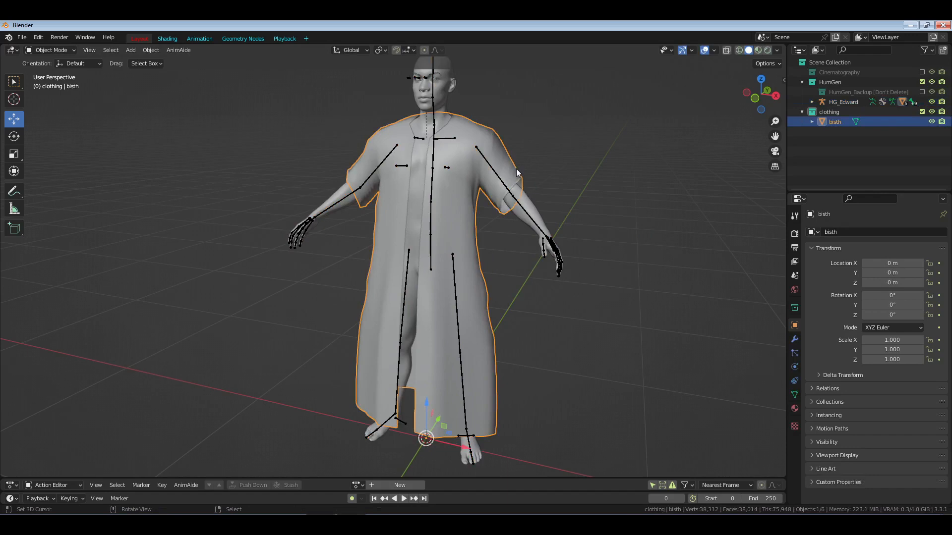
Step: Enter Weight Paint mode on the robe with the rig selected and show its single vertex Group
key(Tab)
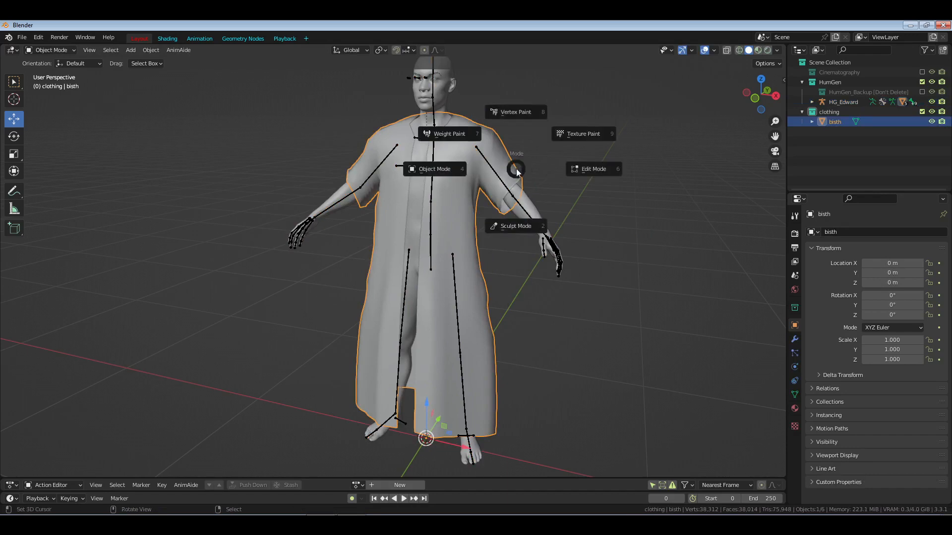
click(449, 134)
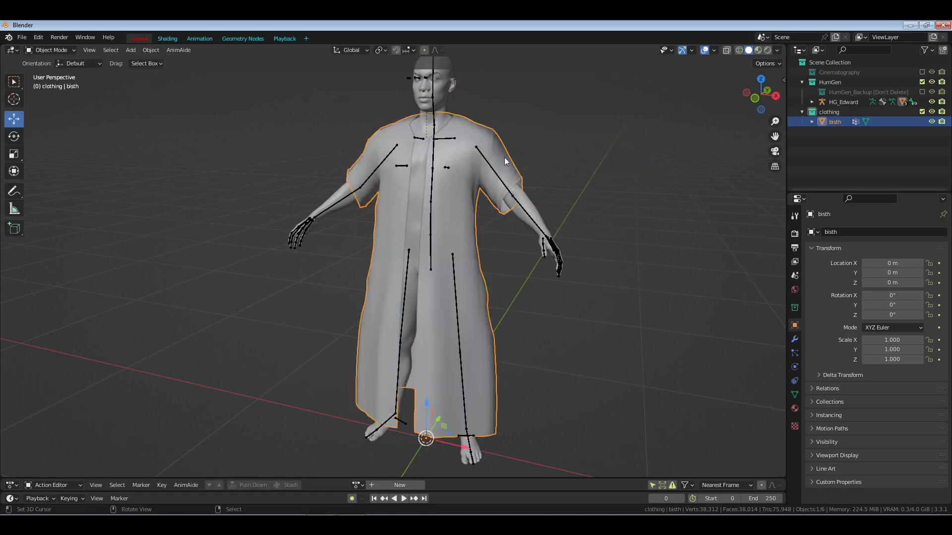
click(844, 101)
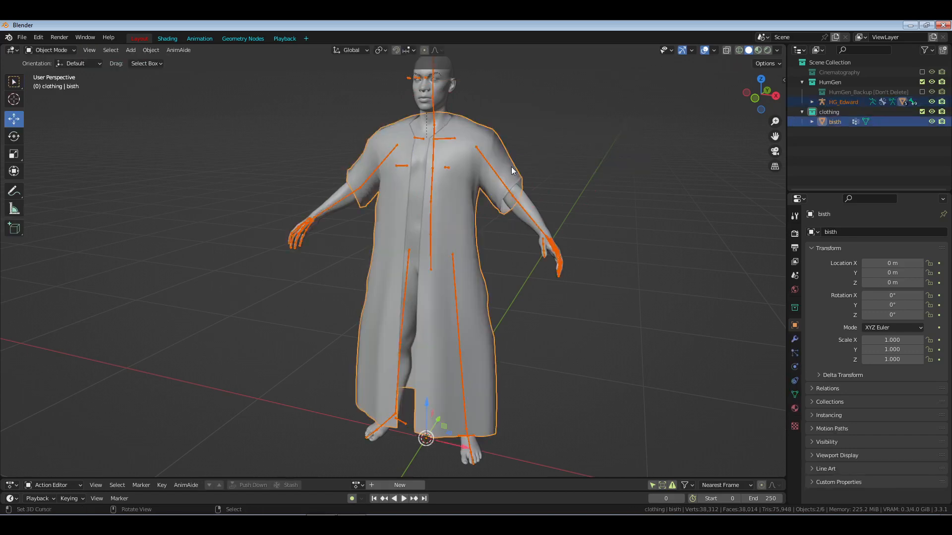
click(51, 49)
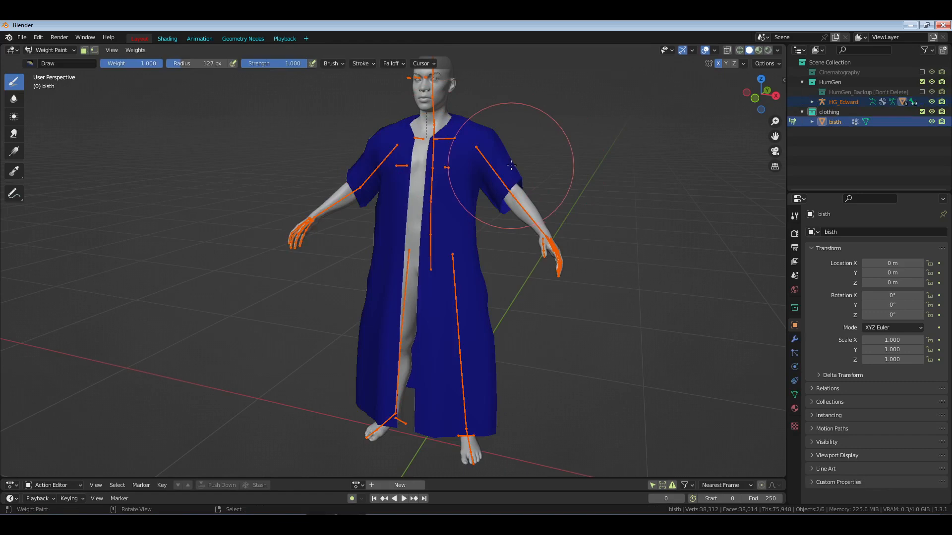
key(Tab)
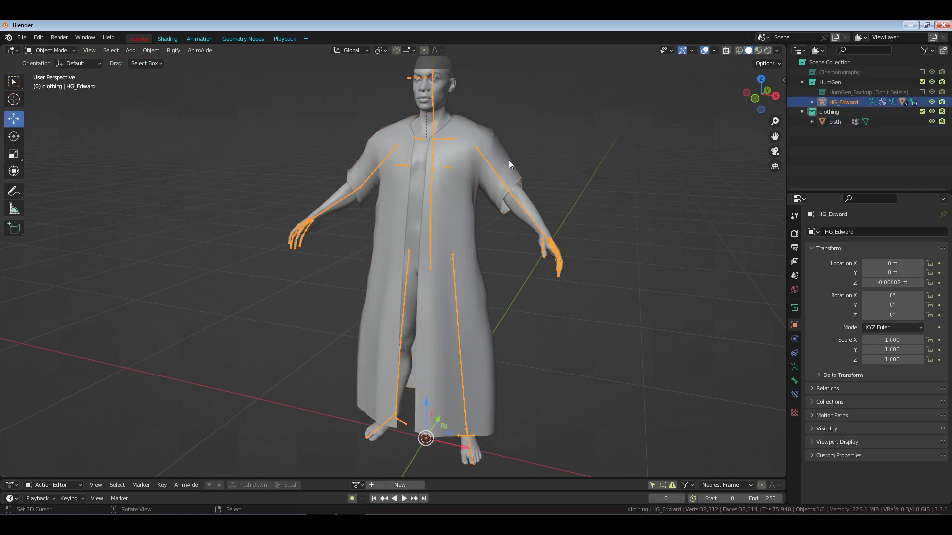
click(51, 50)
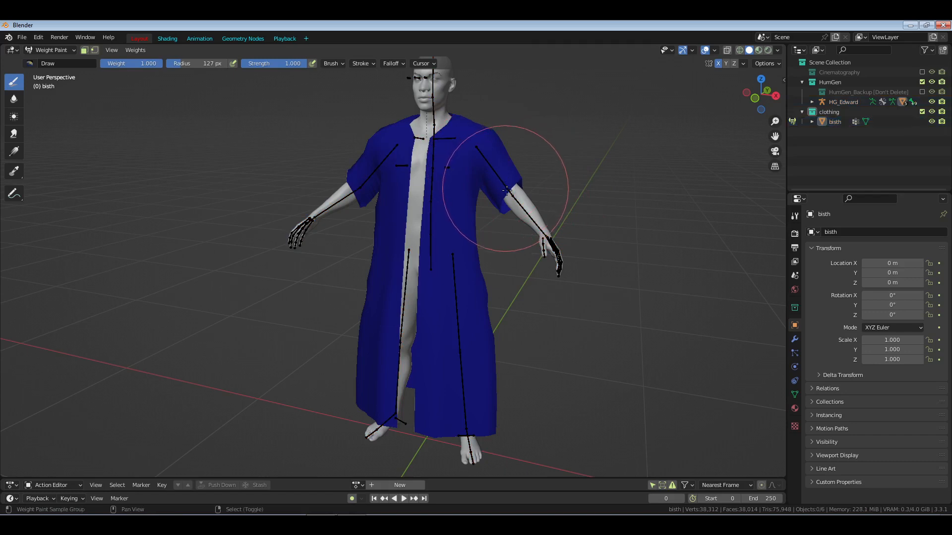
click(794, 394)
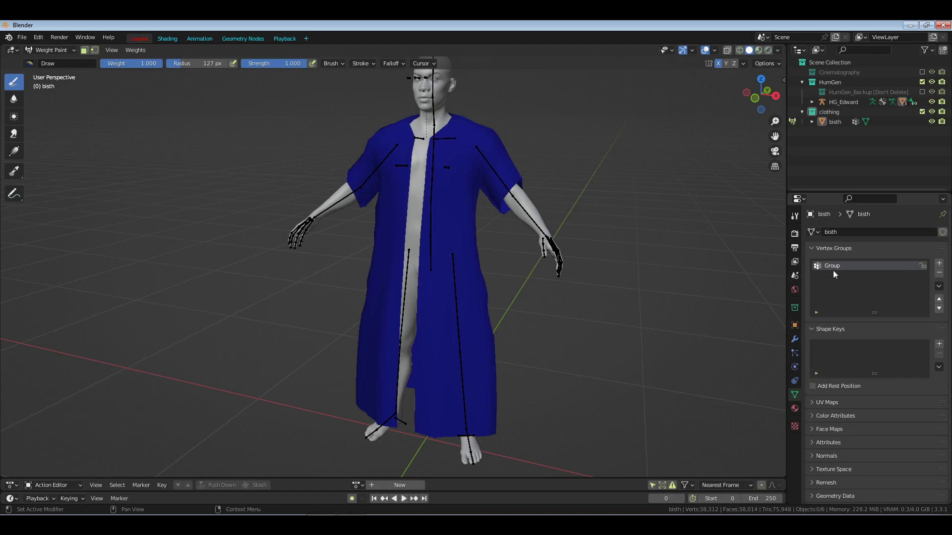
mouse_move(510, 212)
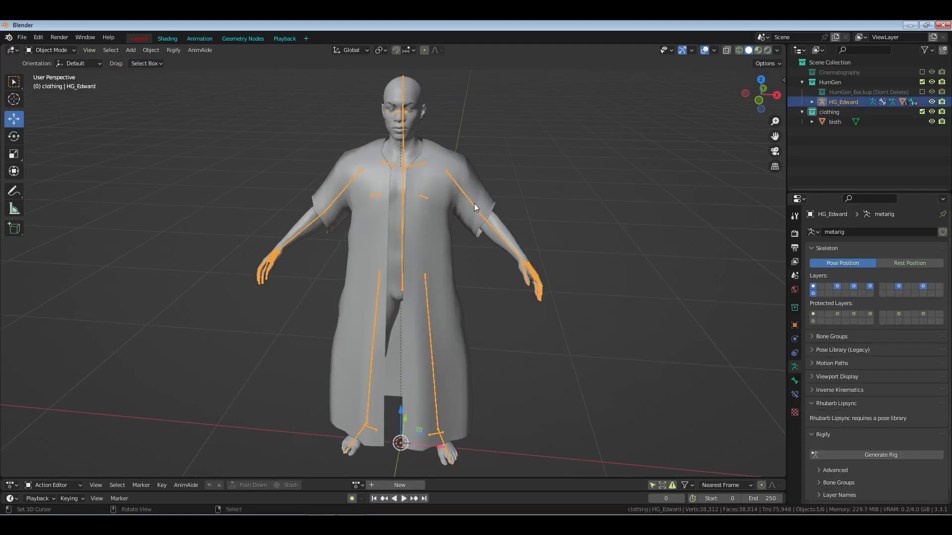
Step: Parent the robe to the rig with Ctrl+P > With Automatic Weights and check the Auto-Rig Pro tab
click(834, 121)
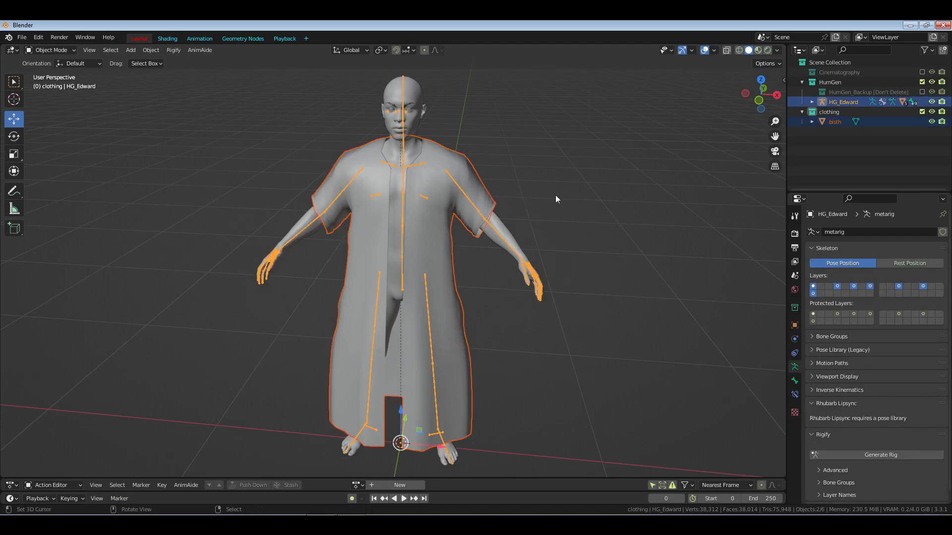
key(Ctrl+P)
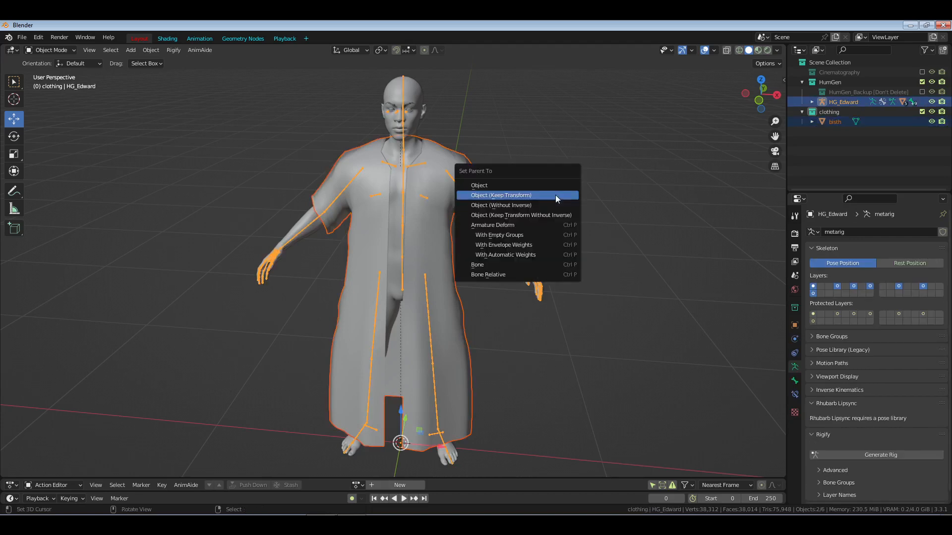
mouse_move(492, 225)
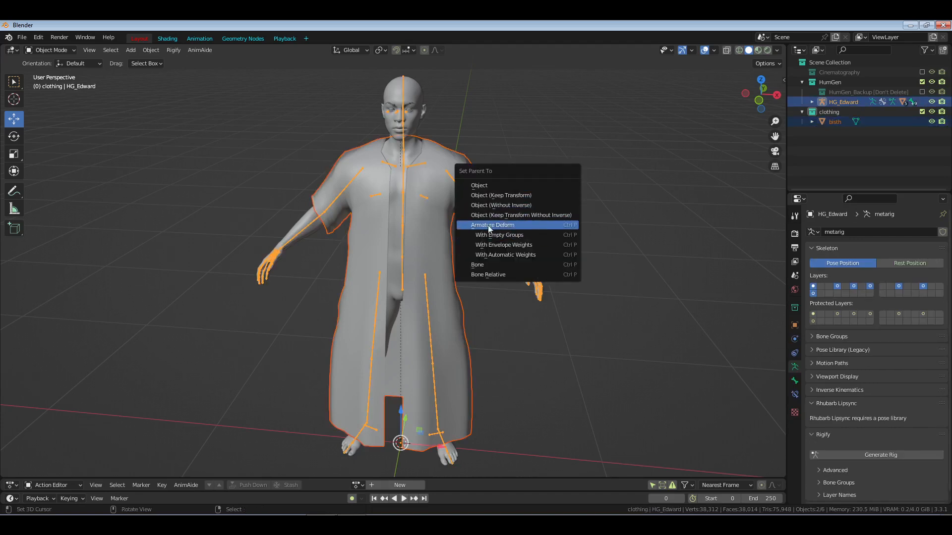
mouse_move(527, 254)
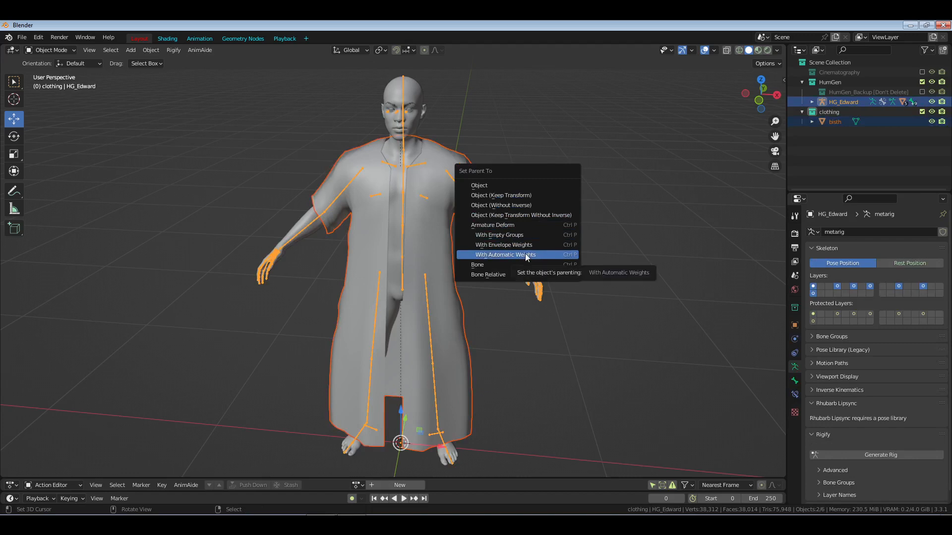
click(506, 255)
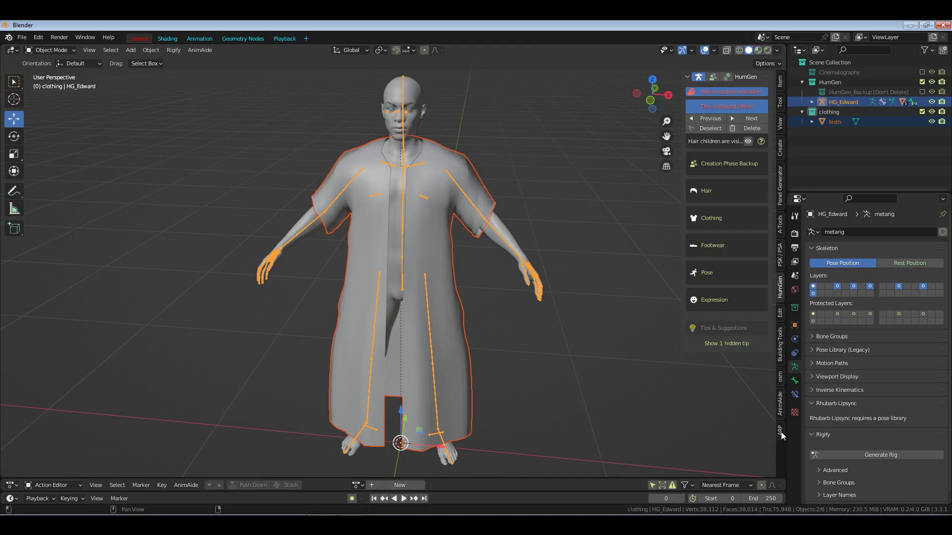
click(779, 430)
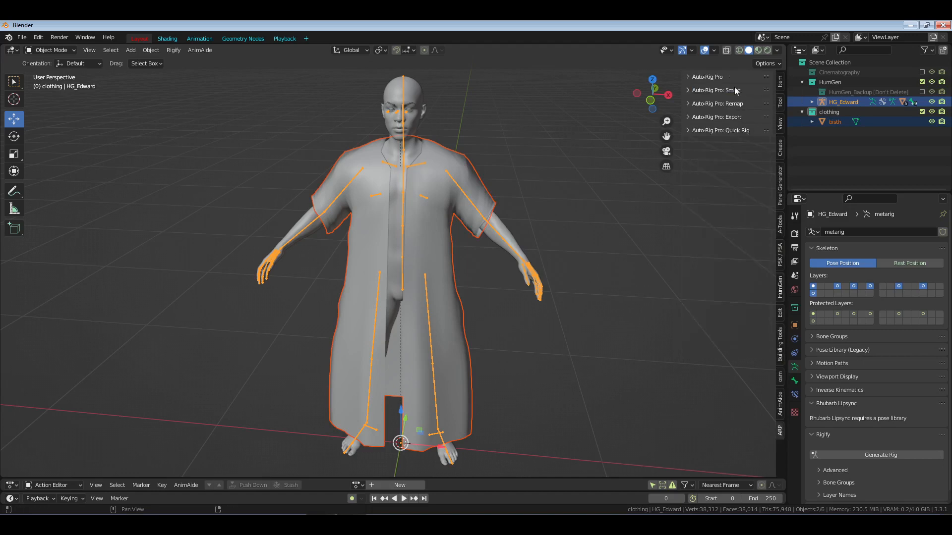
mouse_move(713, 83)
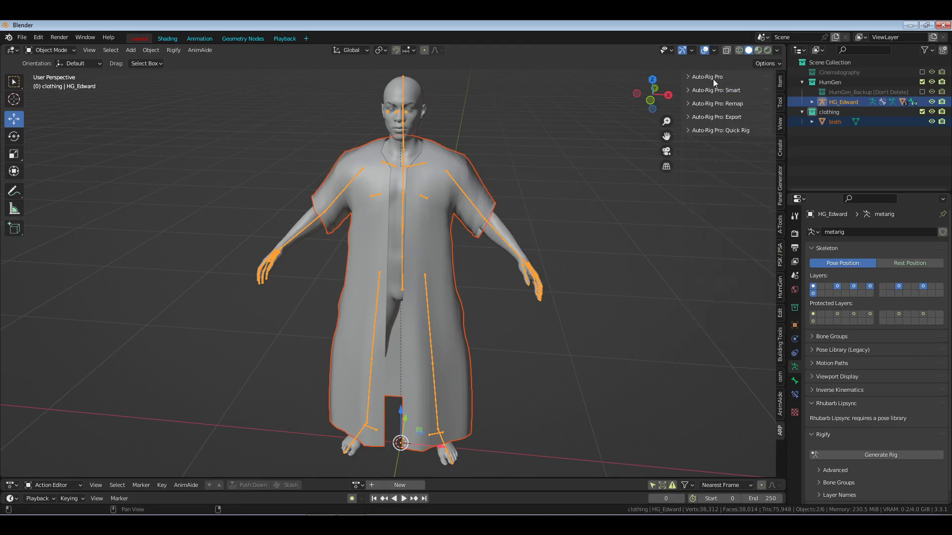
click(705, 76)
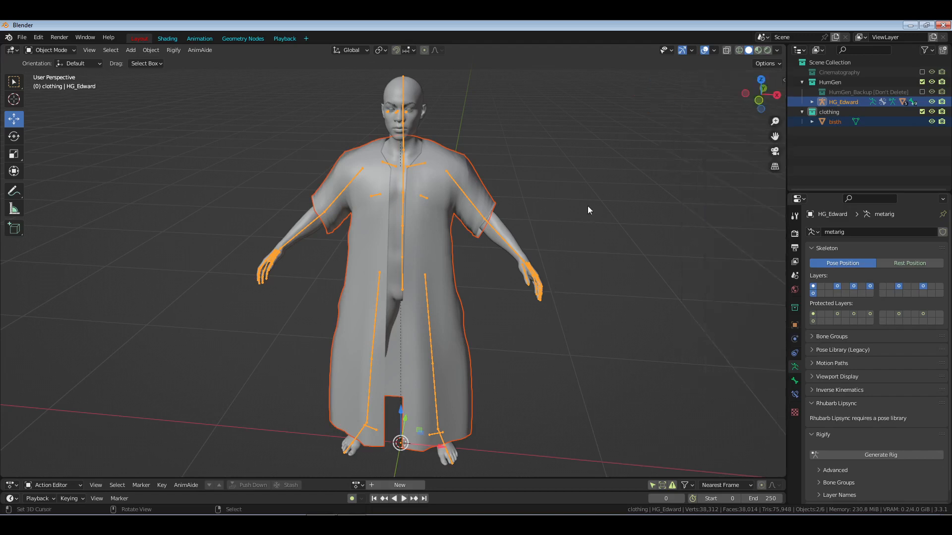
Step: Confirm the parenting again and select the right upper arm bone in Pose Mode
key(ctrl+p)
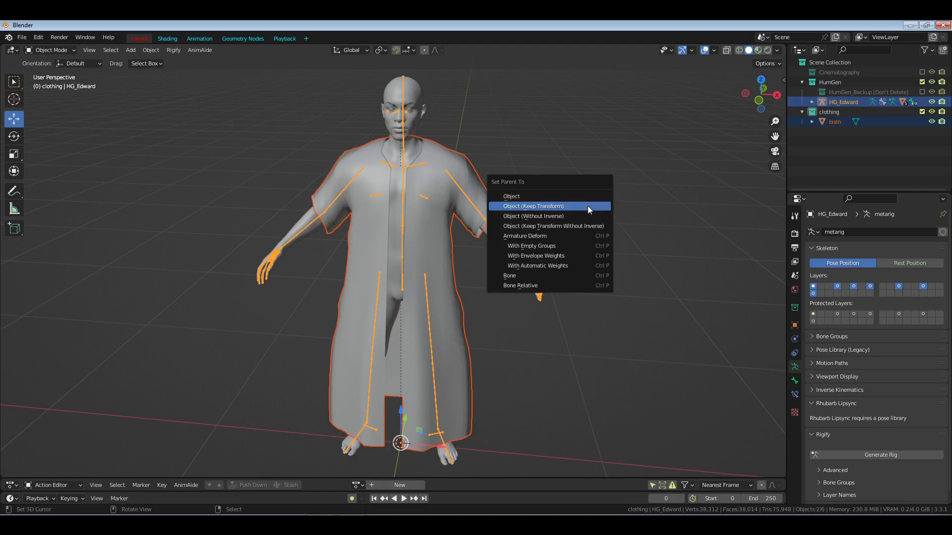
click(533, 206)
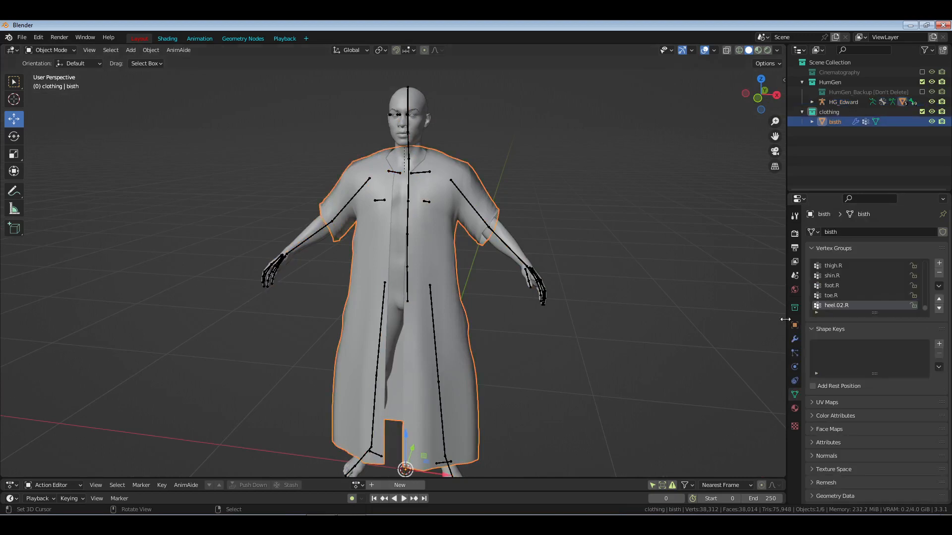
mouse_move(498, 240)
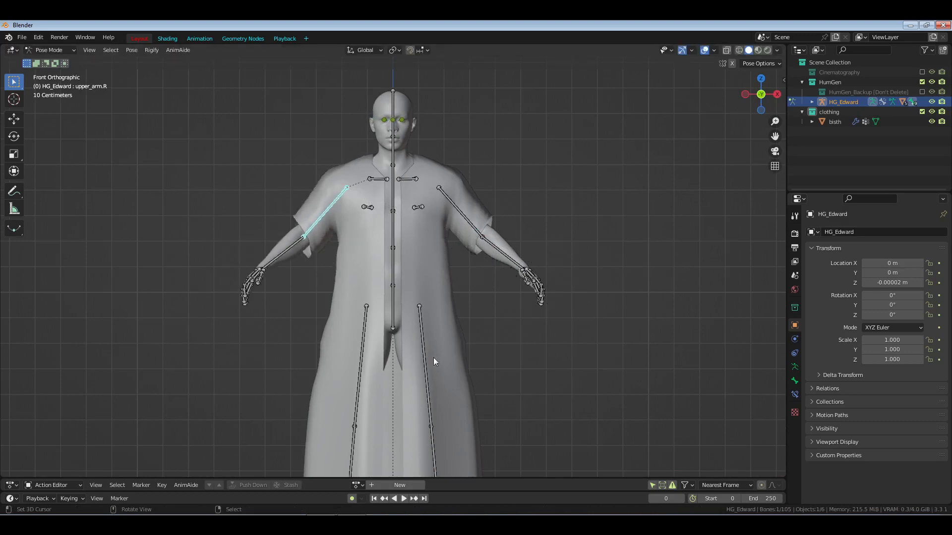
click(419, 364)
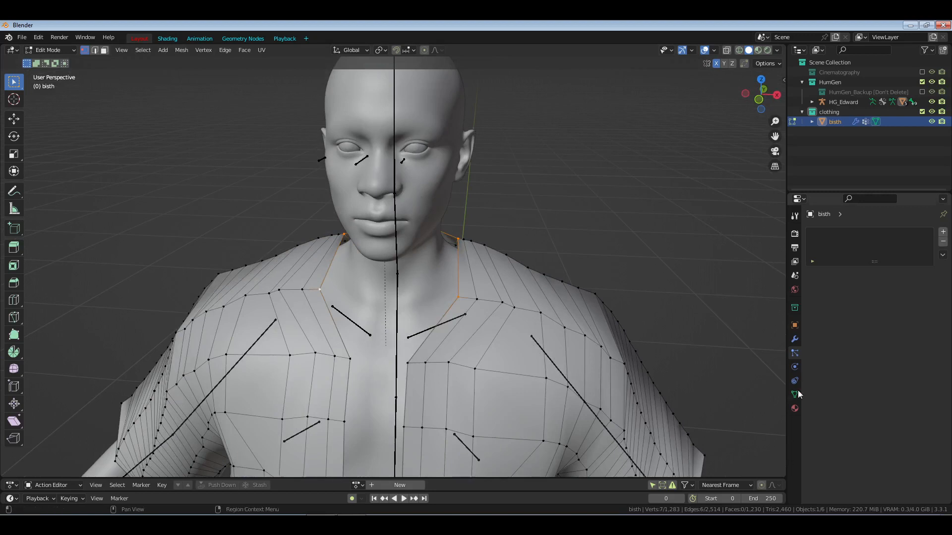
Step: Add a vertex group named collar_pin for the collar vertices and return to Object Mode
click(793, 409)
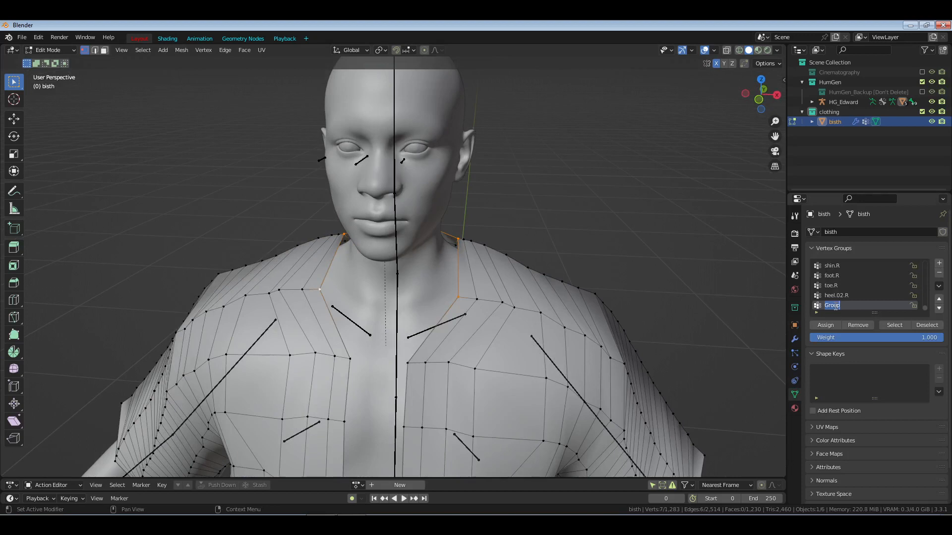
text(c)
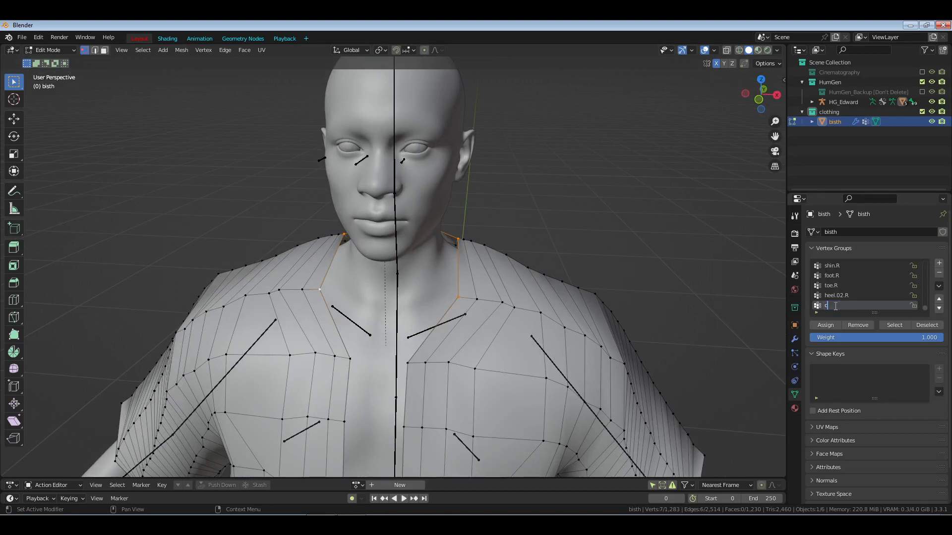
text(ollar_pin)
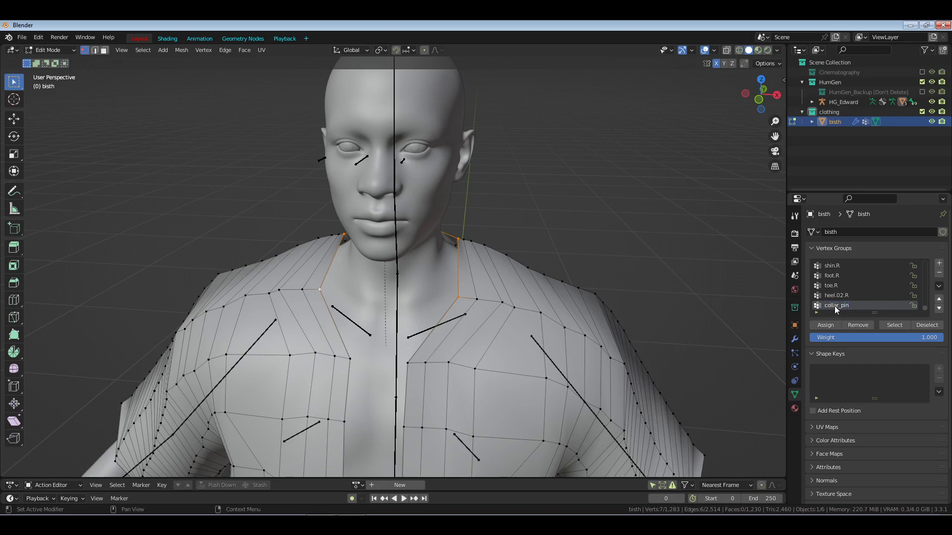
key(Tab)
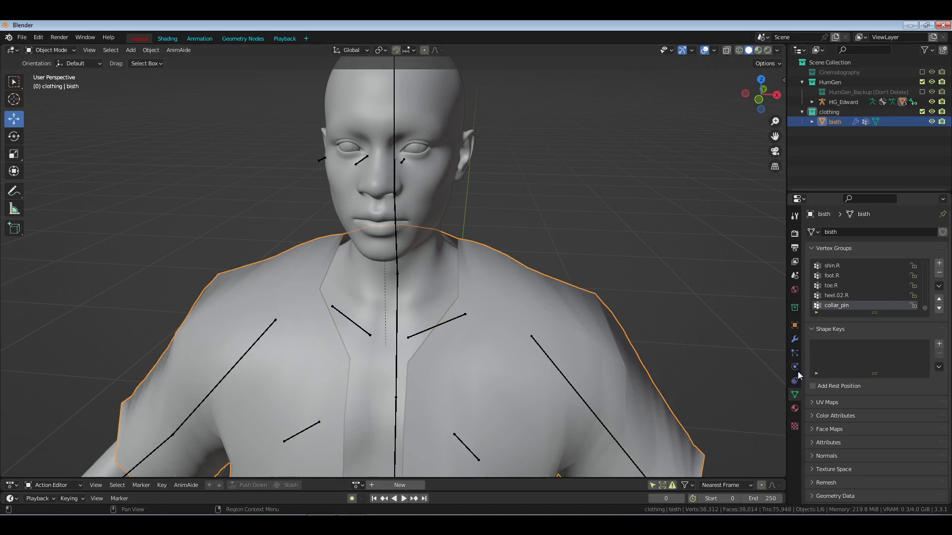
Step: Set the robe cloth's Pin Group to collar_pin in the Shape panel
click(794, 367)
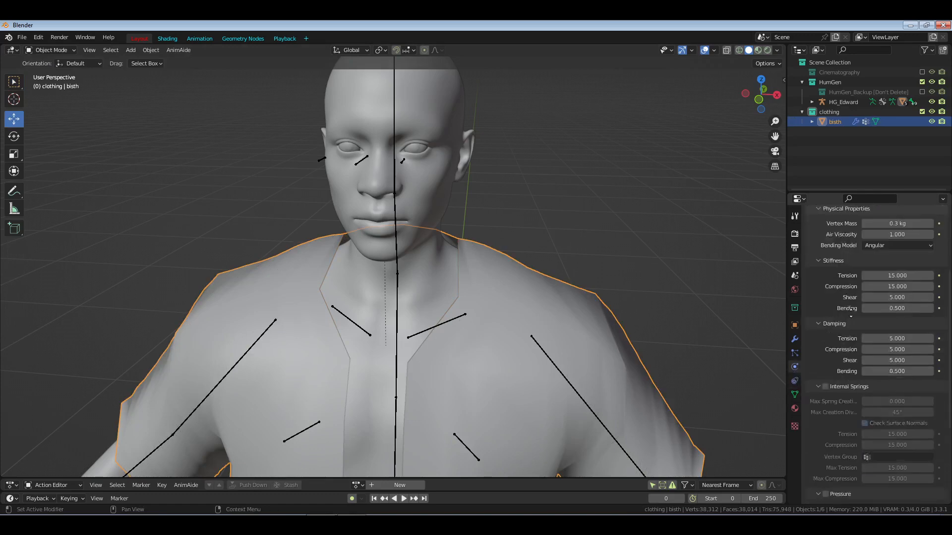
scroll(down, 3)
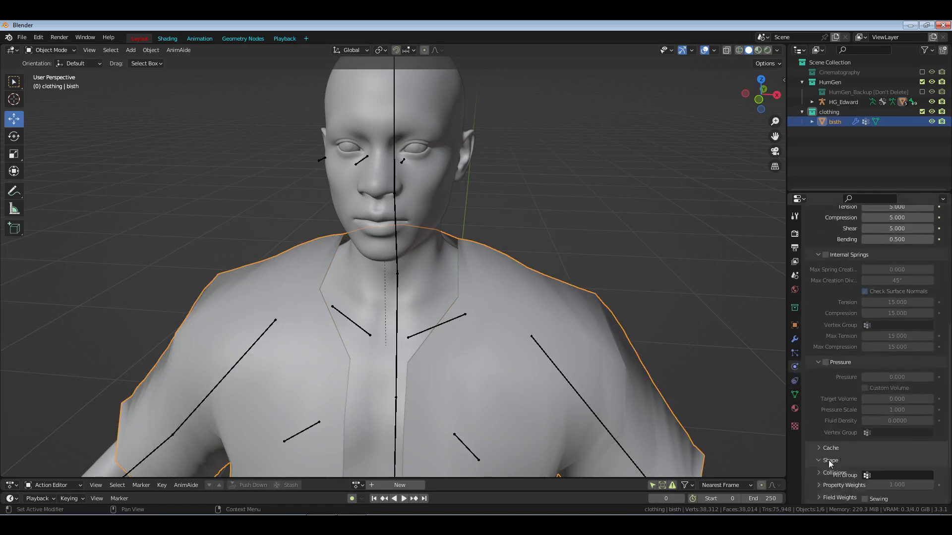
click(902, 399)
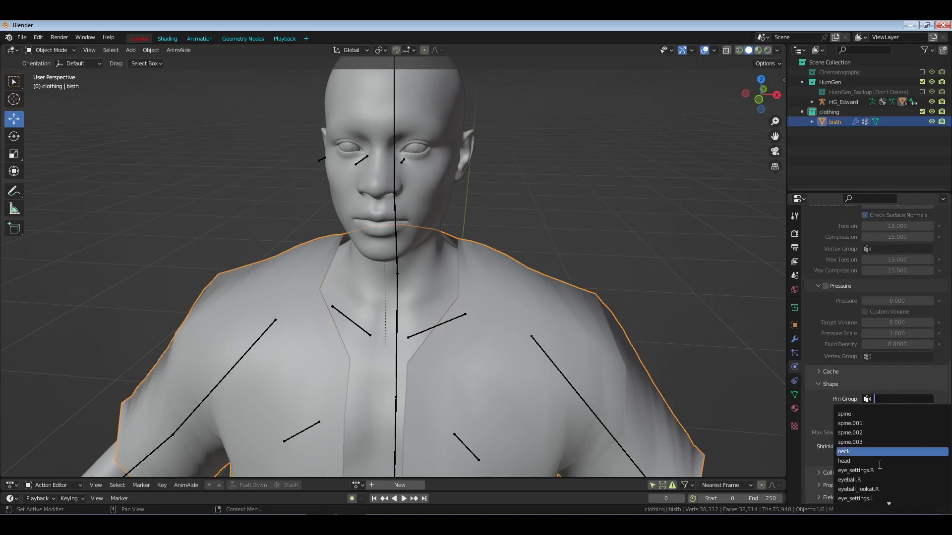
text(pin)
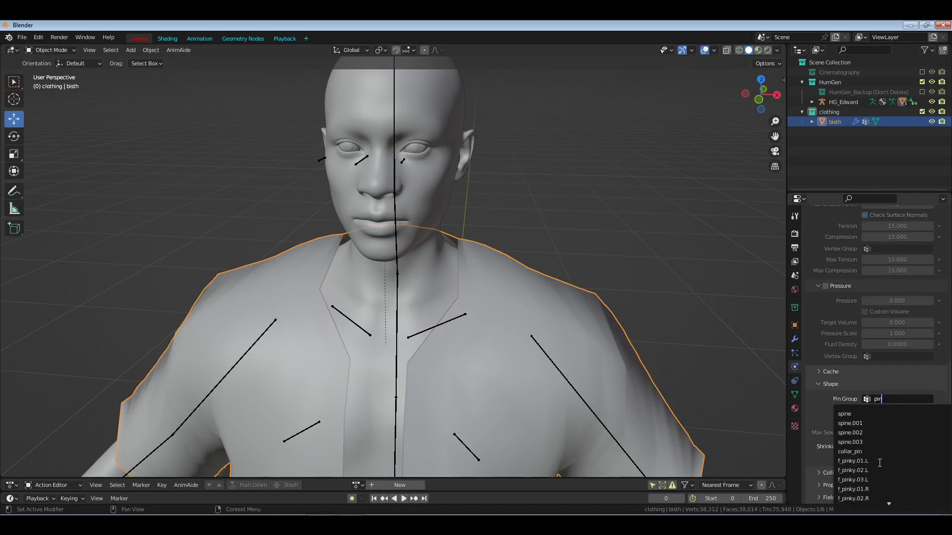
click(850, 451)
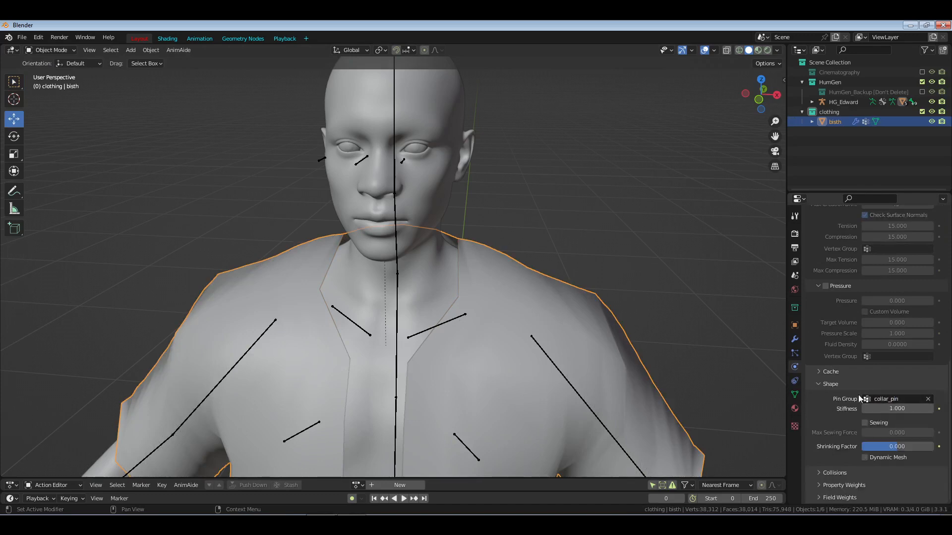
Step: Set pin stiffness to 0.300, then select the HG_Body mesh
double_click(896, 408)
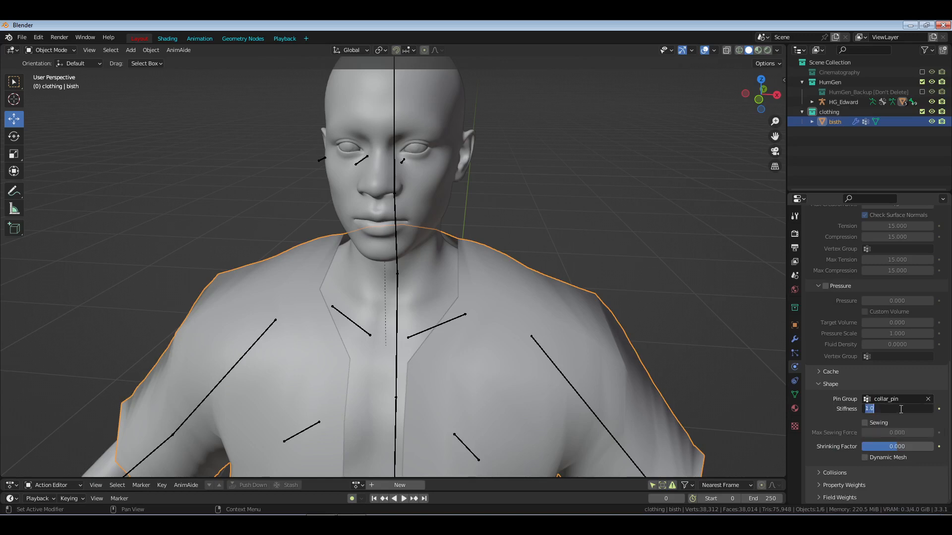
text(0.300)
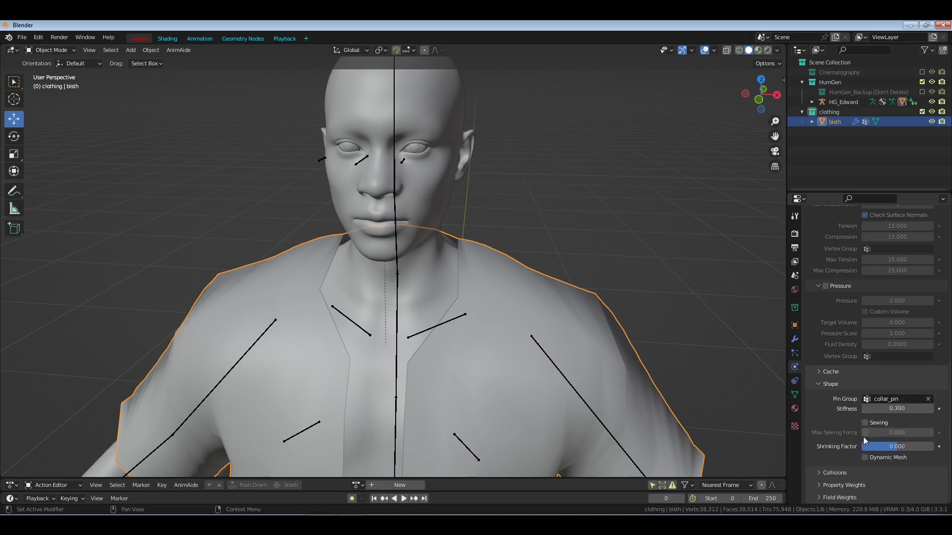
click(820, 384)
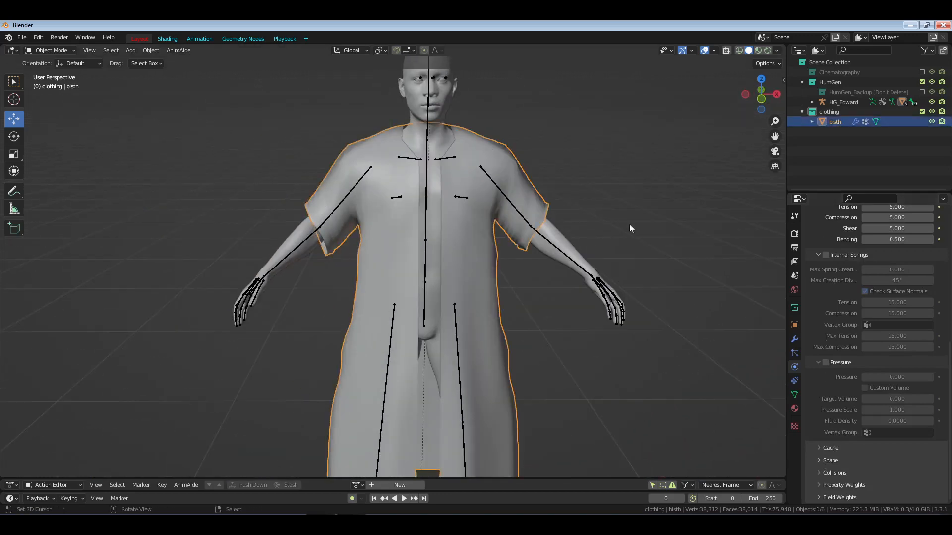
click(404, 499)
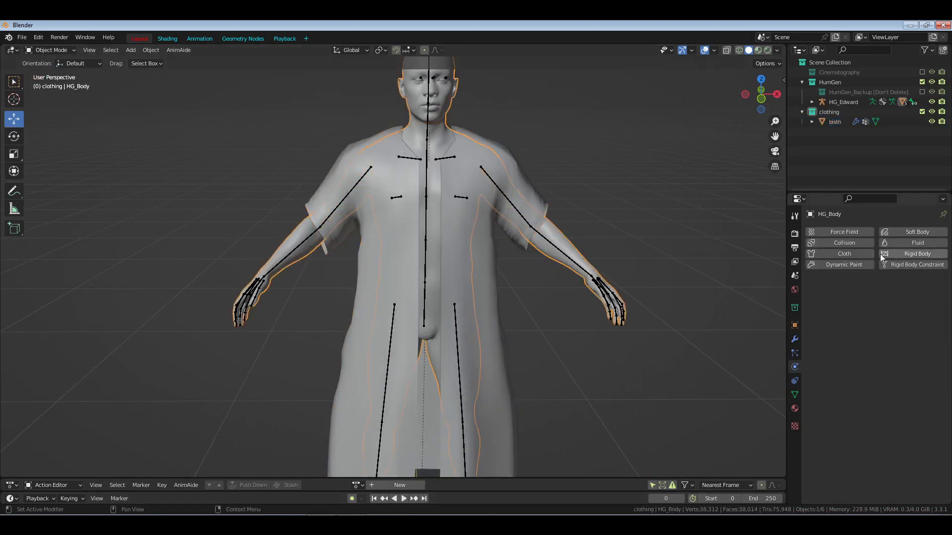
Step: Enable Collision on HG_Body with Inner 0.020 and Damping 0.003, then reselect the robe
click(843, 243)
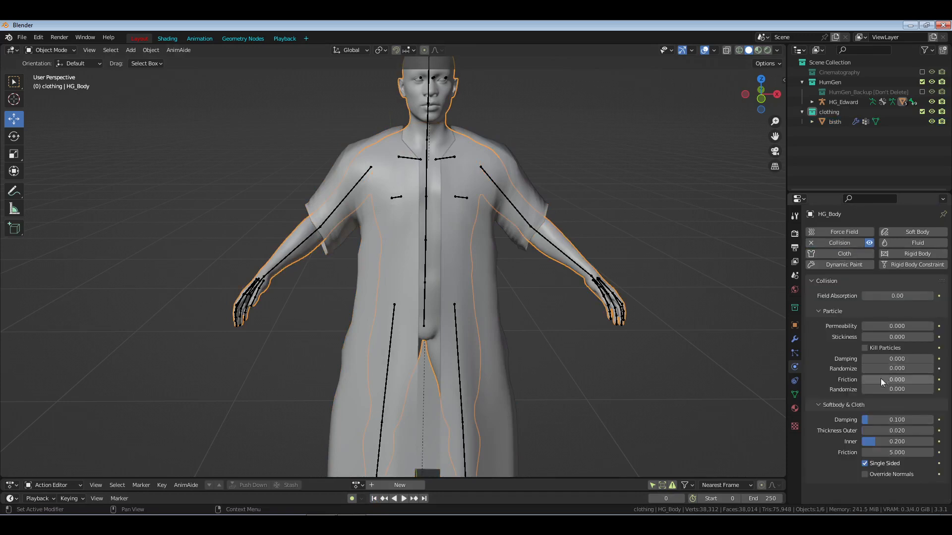
double_click(898, 441)
text(0.020)
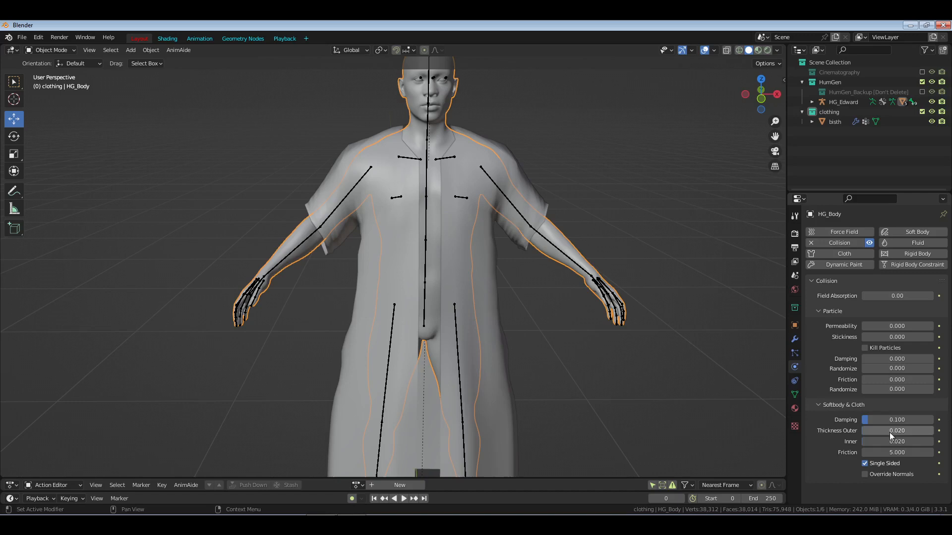
click(897, 419)
text(0.003)
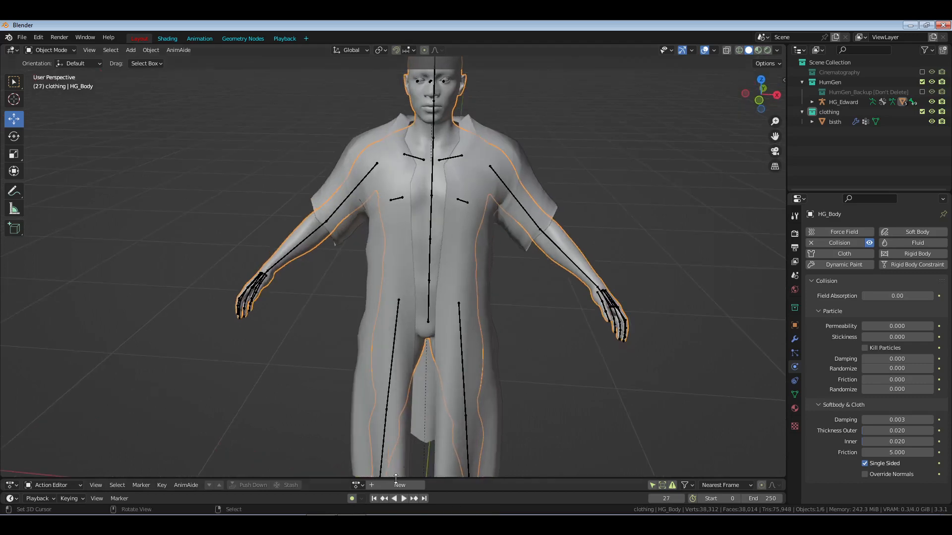
click(834, 121)
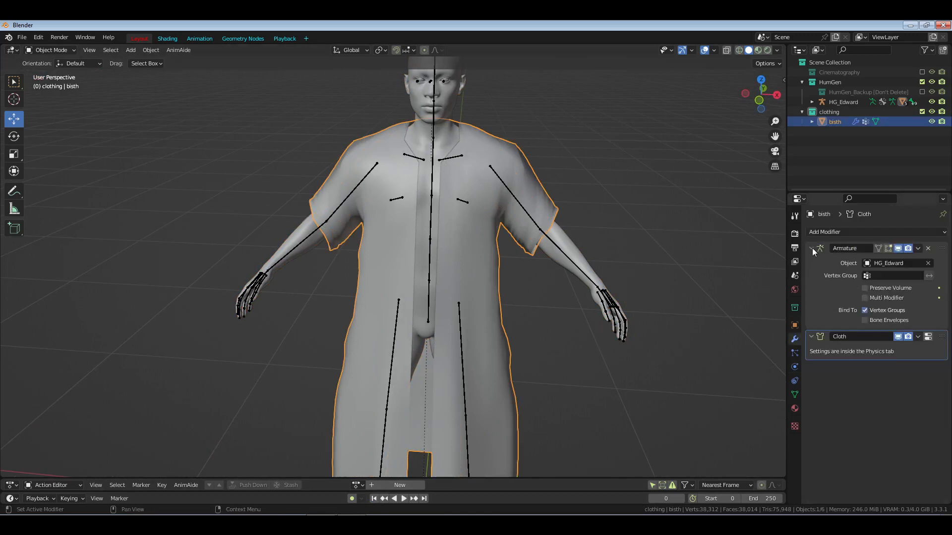
Step: Add a Subdivision Surface modifier after the cloth with viewport and render levels both 1
click(824, 232)
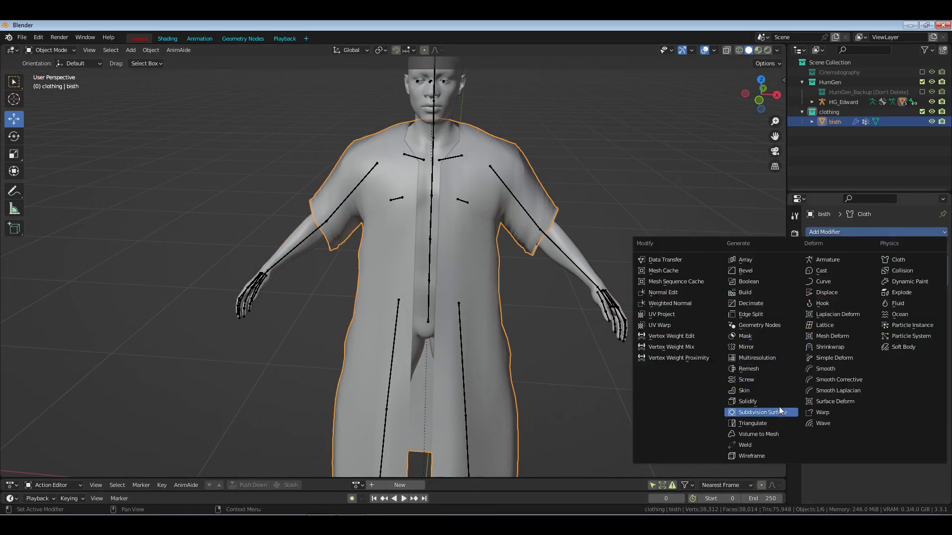
click(762, 412)
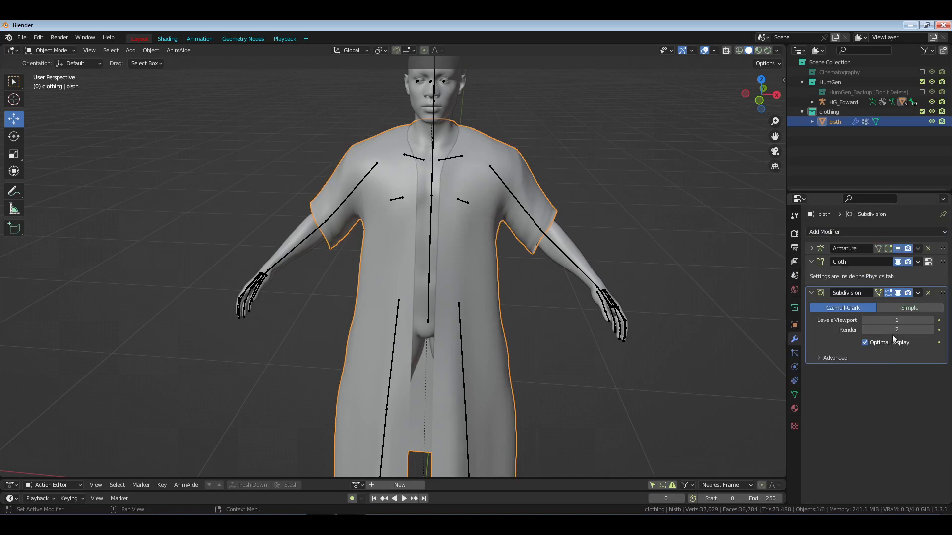
click(896, 330)
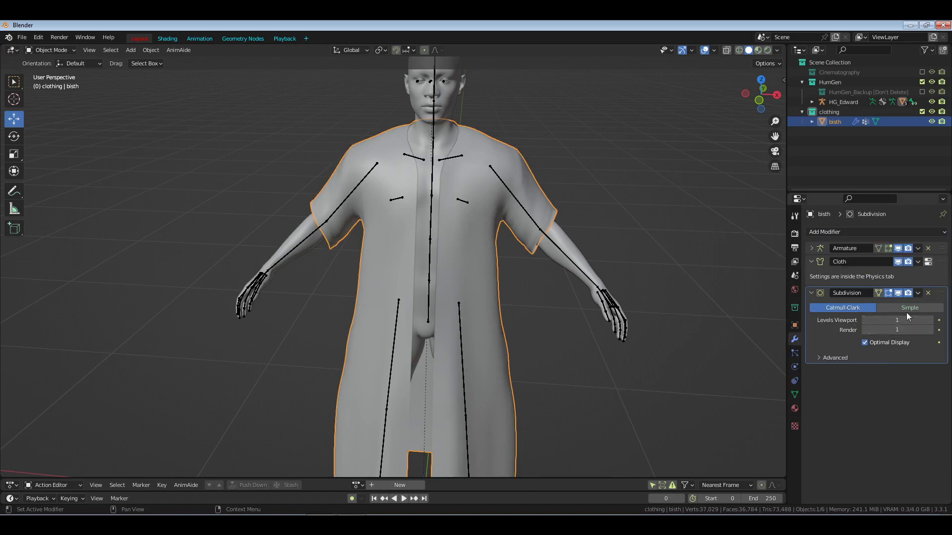
click(864, 342)
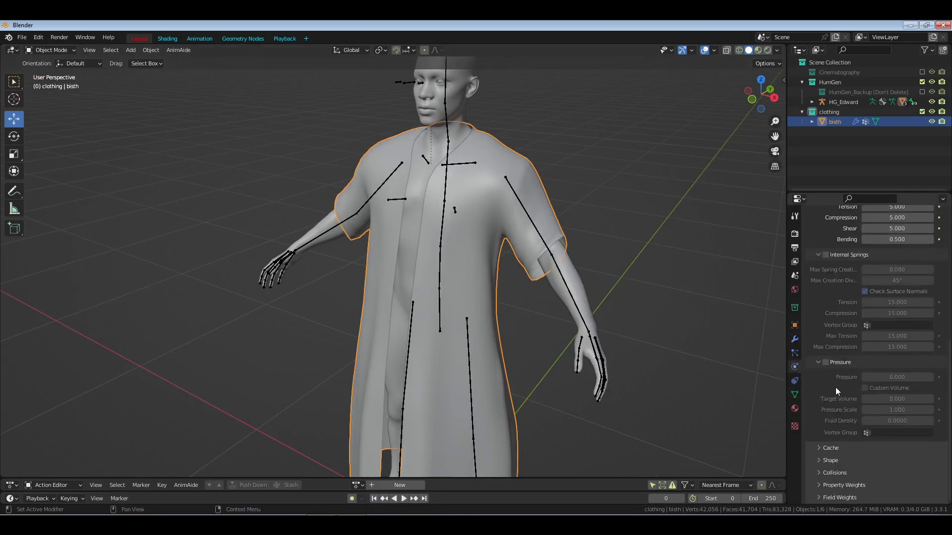
mouse_move(854, 285)
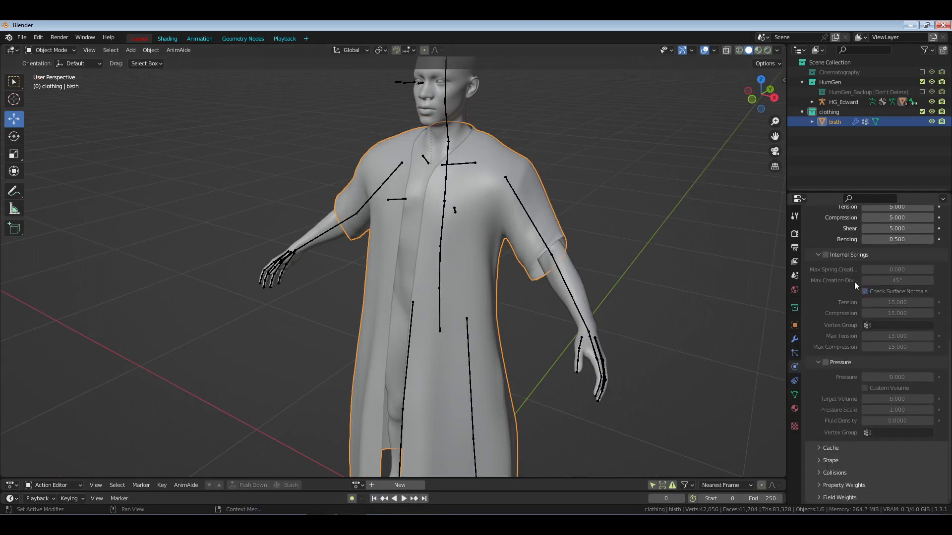
Step: Run the cloth simulation, then raise Pin Stiffness to 1.0 and rerun it
scroll(down, 3)
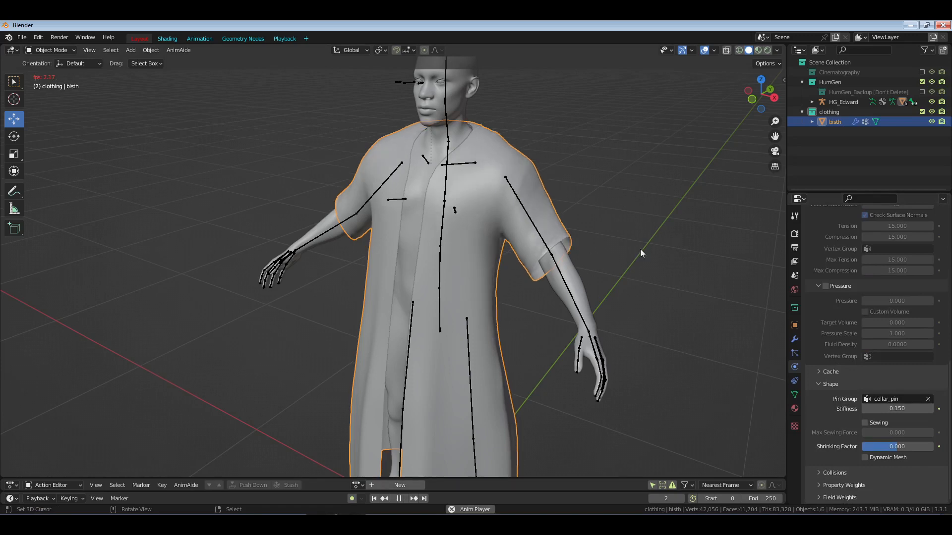
click(403, 499)
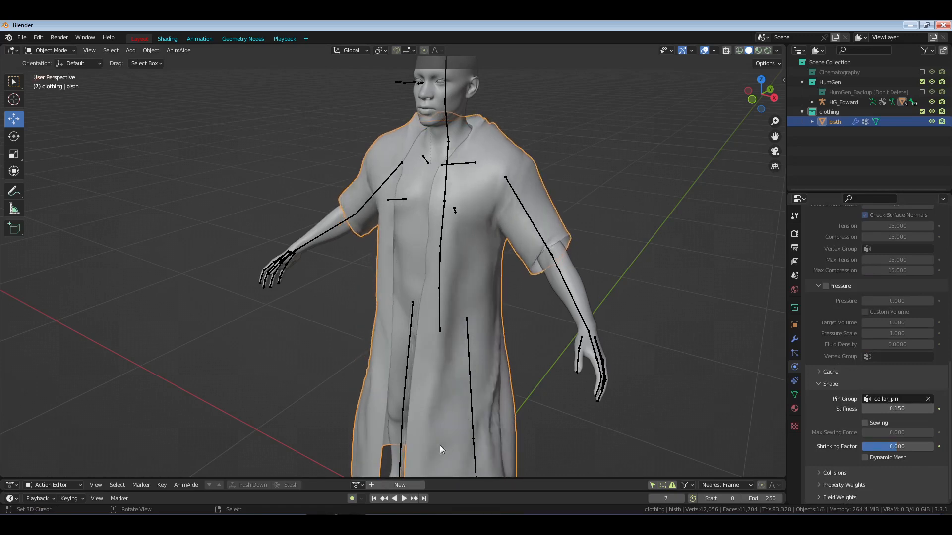
click(897, 408)
text(1.000)
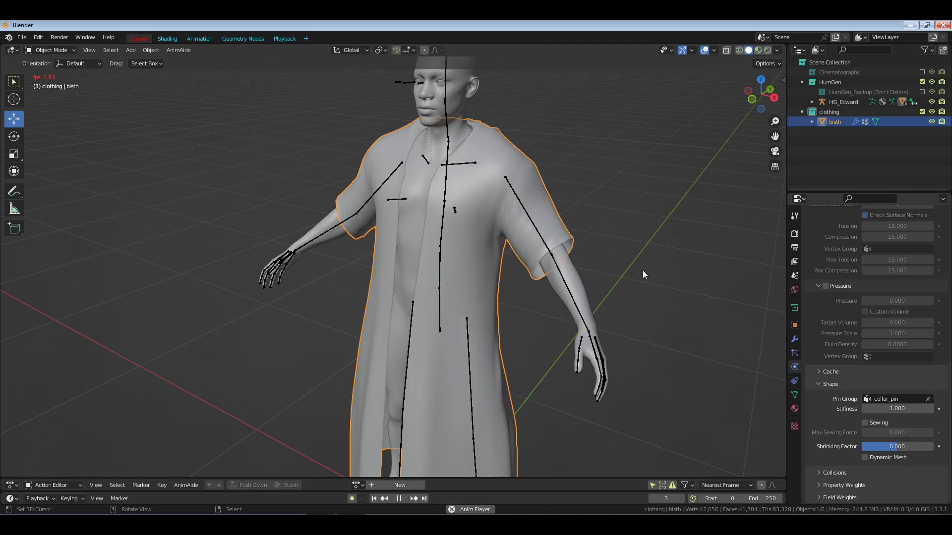
click(404, 499)
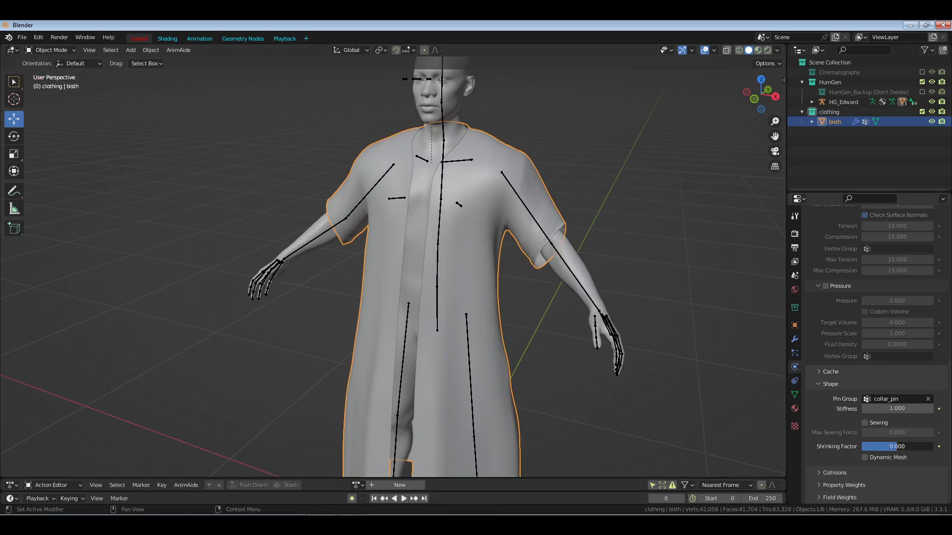
Step: Replay the simulation several times while tweaking the Shrinking Factor slightly
click(399, 499)
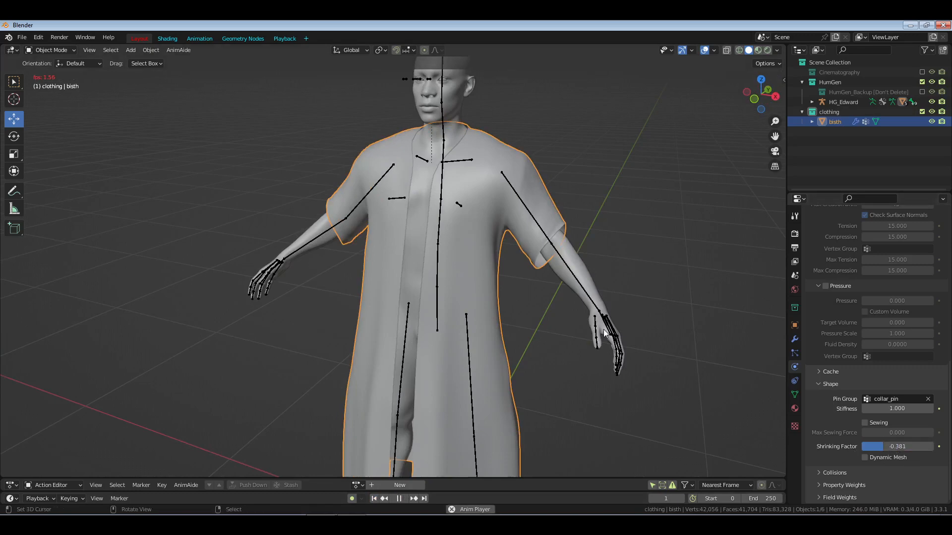
click(403, 498)
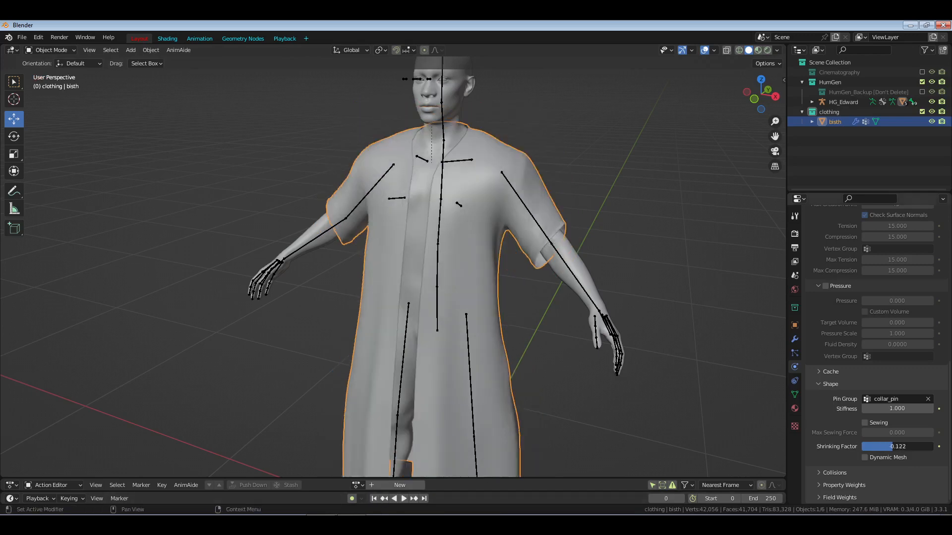
click(403, 499)
text(0.095)
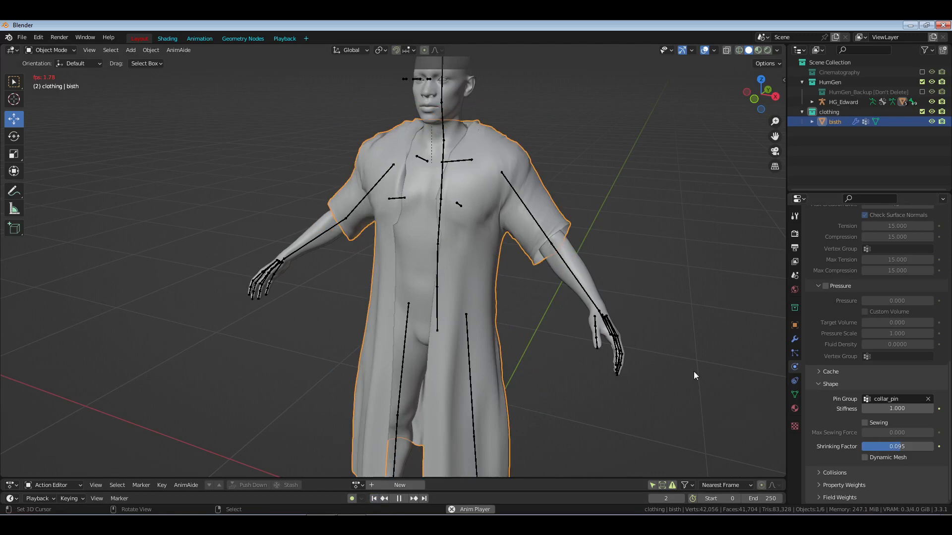
click(414, 499)
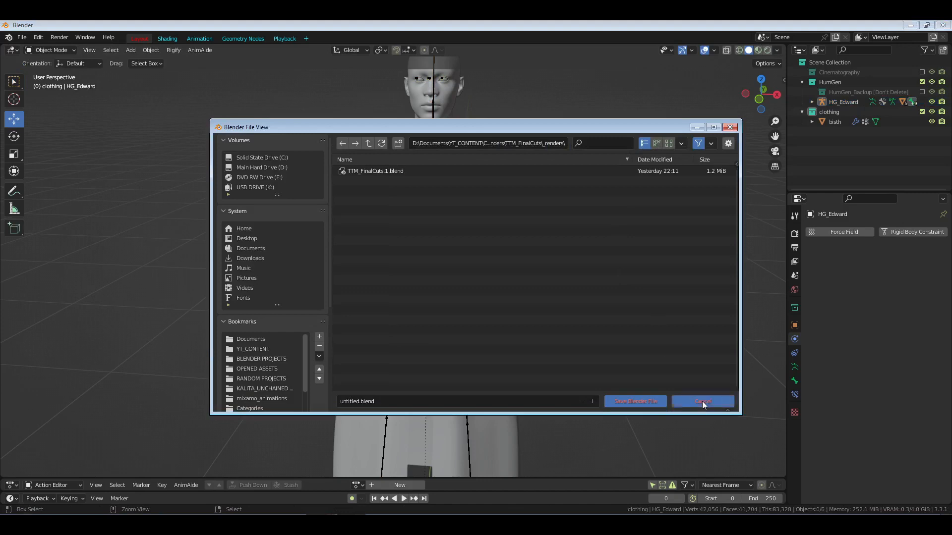
click(702, 401)
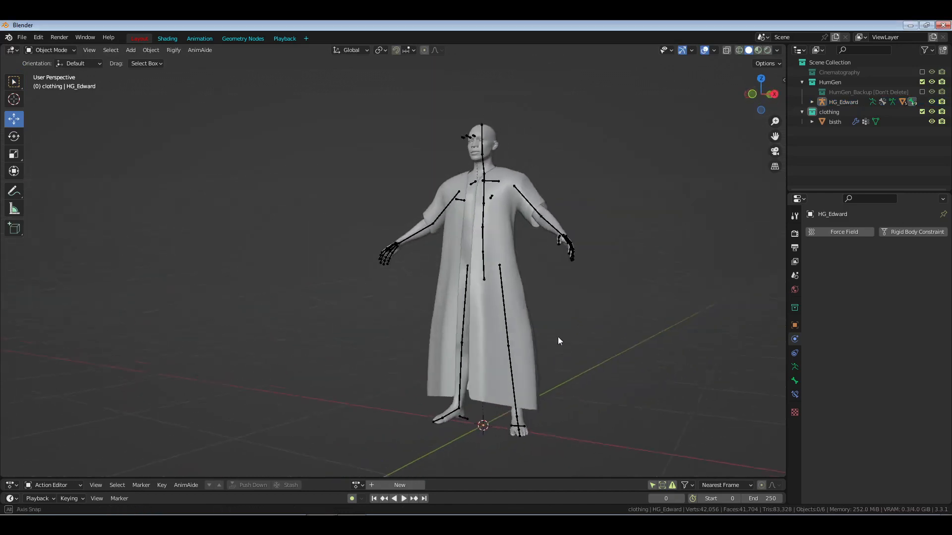